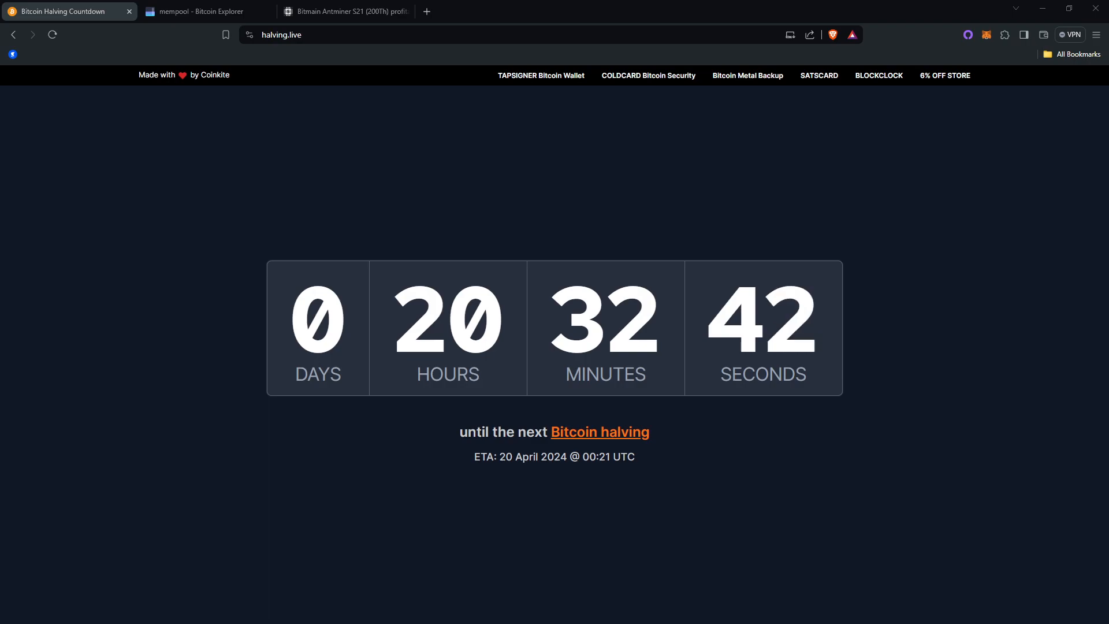
pyautogui.moveTo(902, 470)
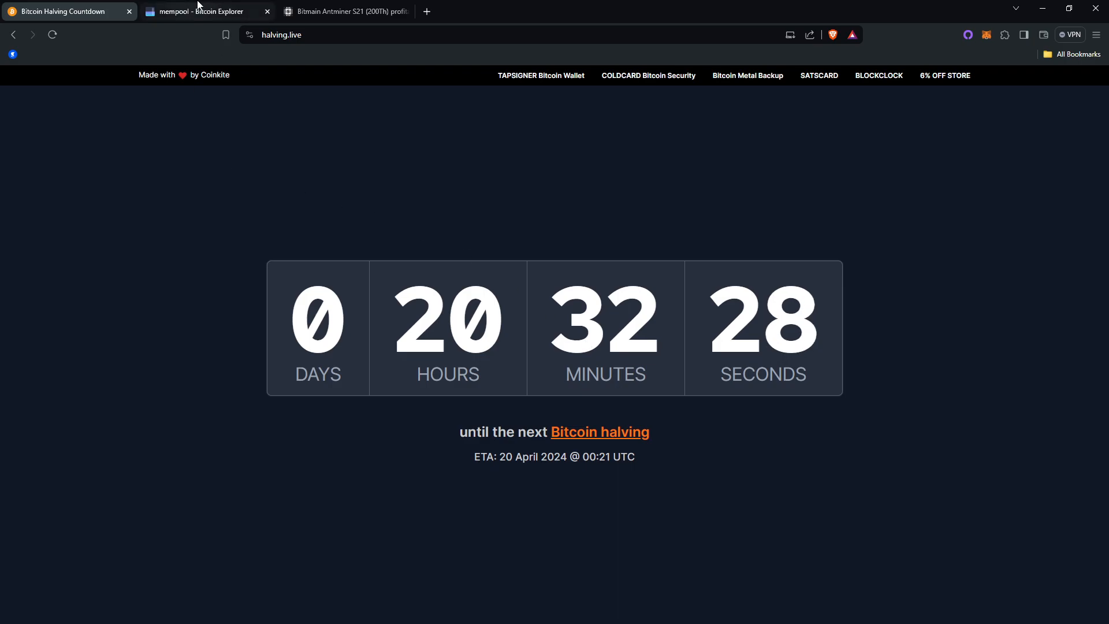
# Switch to mempool.space and scroll through recent blocks, fees and the 128-block halving countdown
pyautogui.click(199, 11)
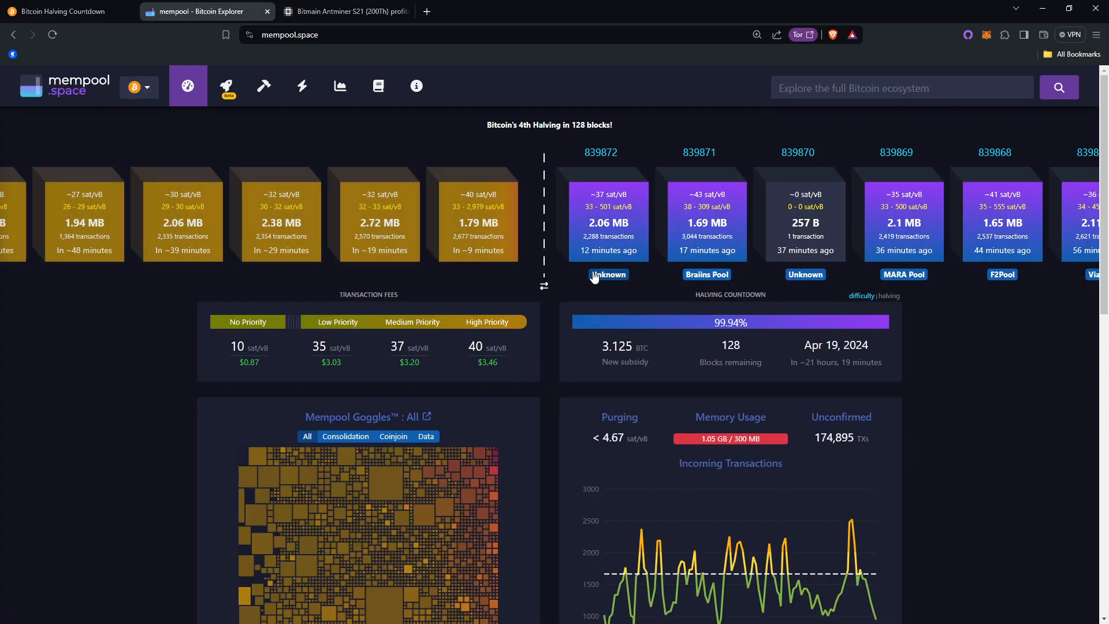
pyautogui.scroll(-3)
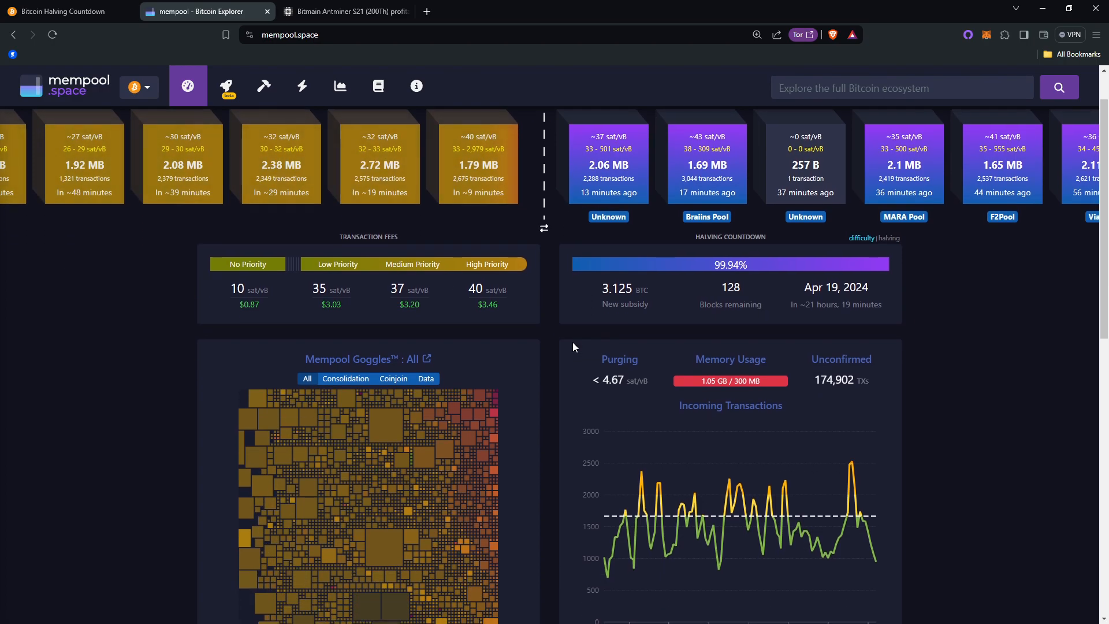
pyautogui.scroll(-3)
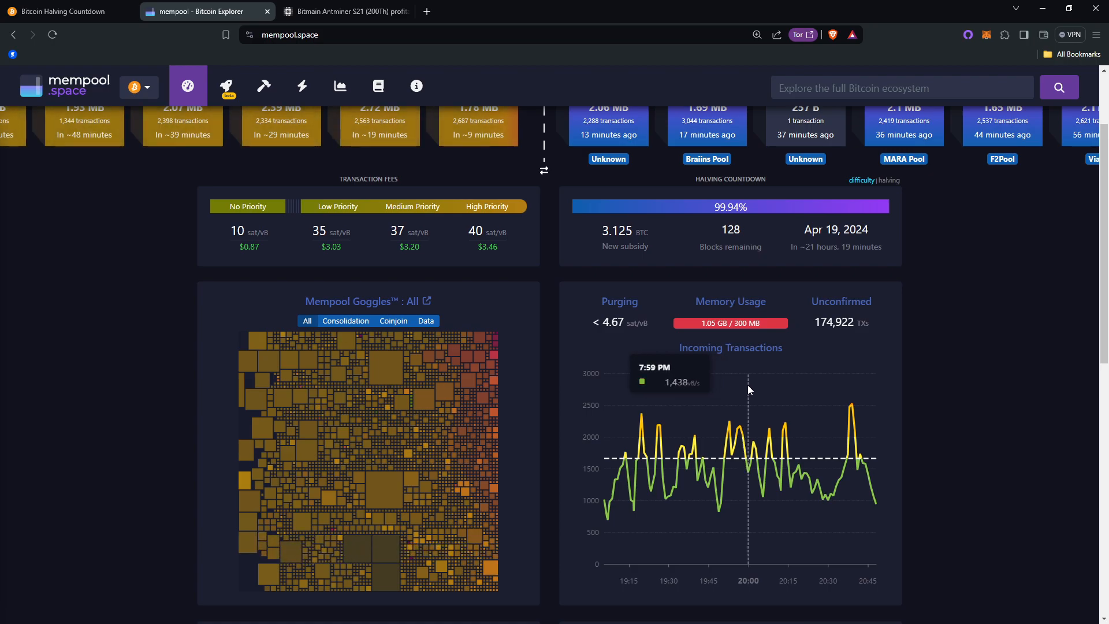
pyautogui.scroll(-3)
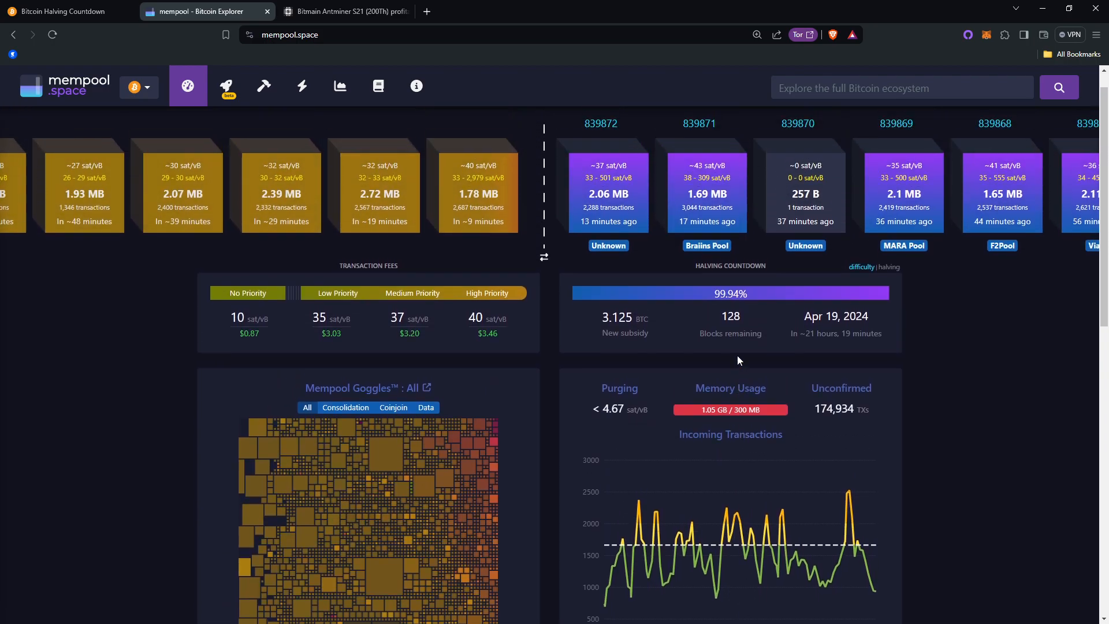
pyautogui.click(345, 12)
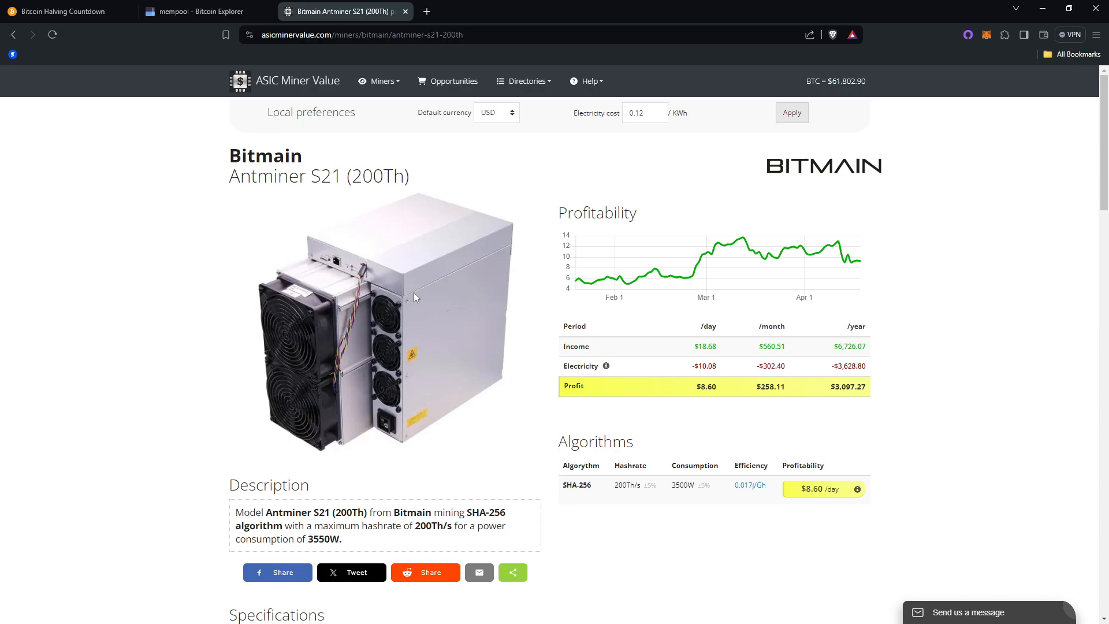
pyautogui.moveTo(416, 305)
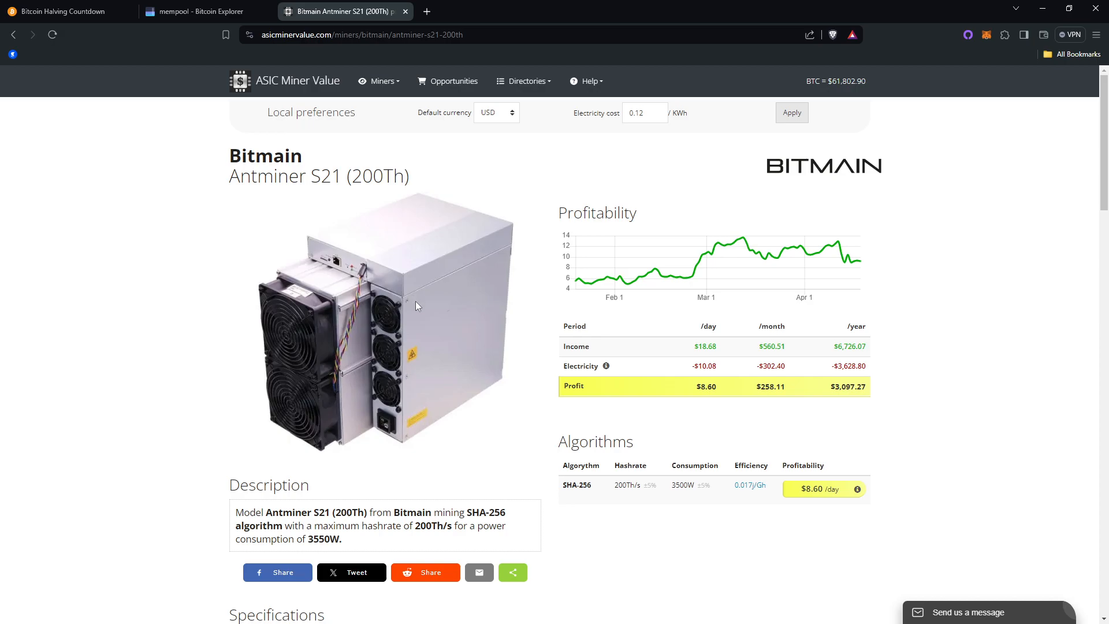
pyautogui.moveTo(366, 205)
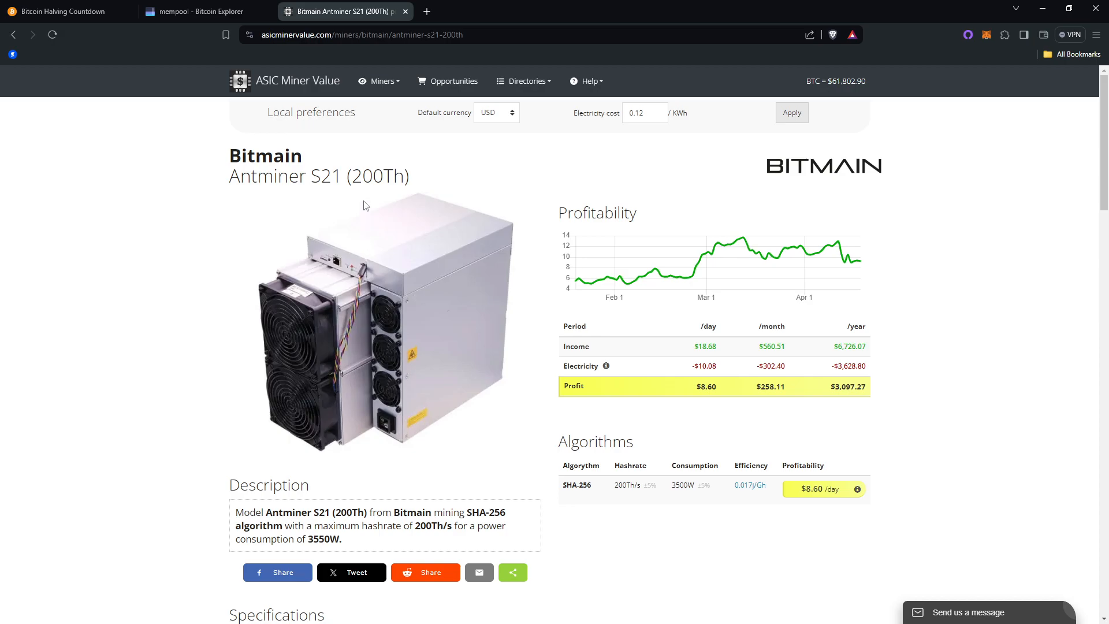
pyautogui.moveTo(453, 318)
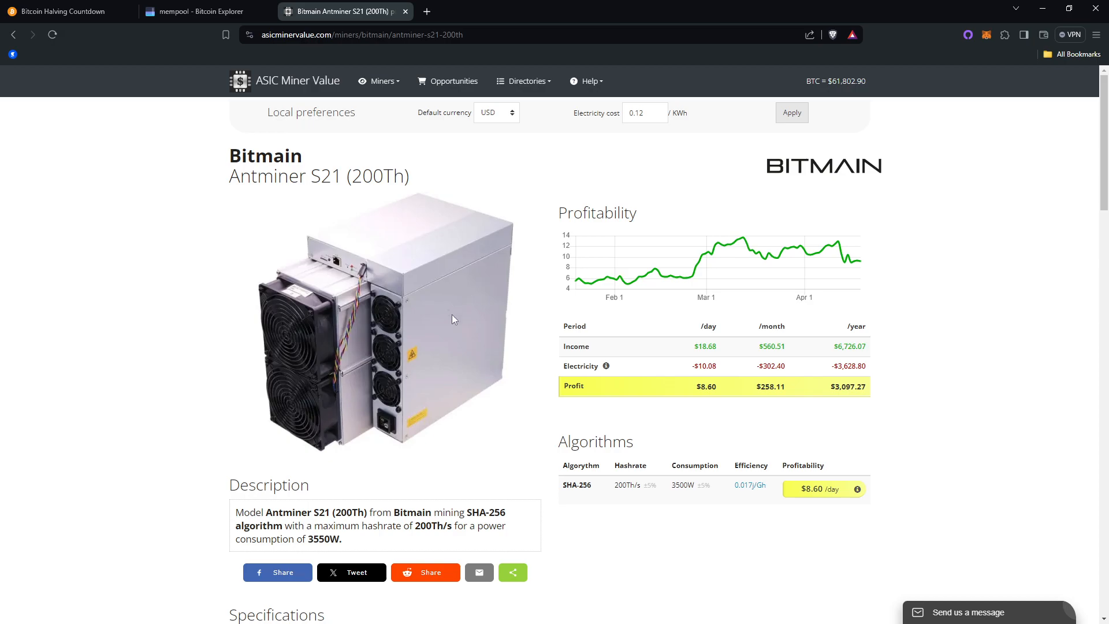
pyautogui.scroll(-3)
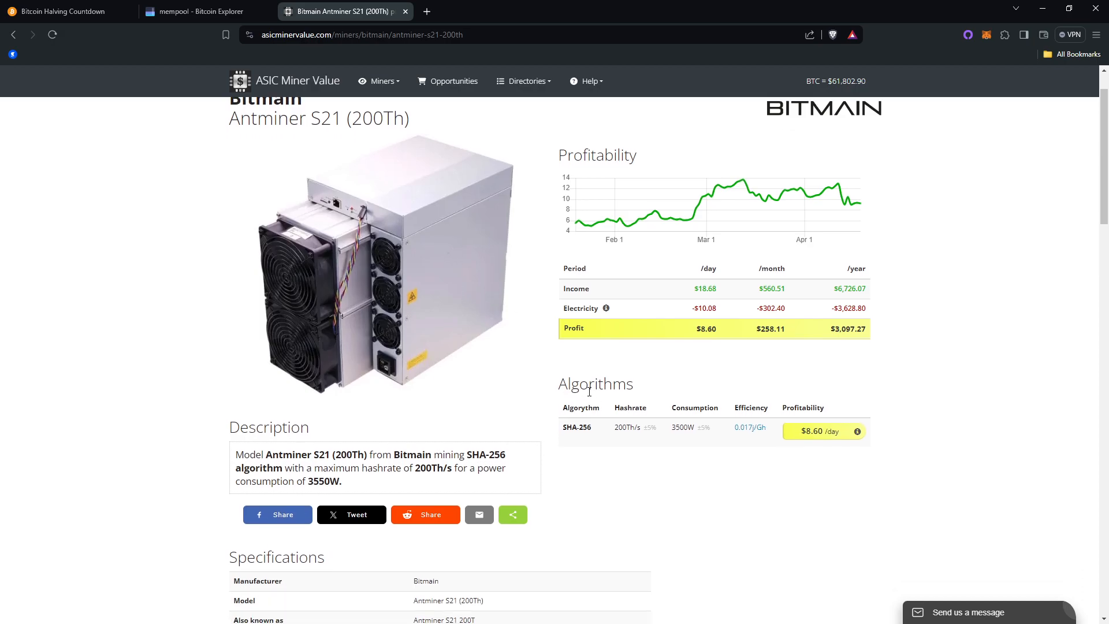
pyautogui.moveTo(583, 369)
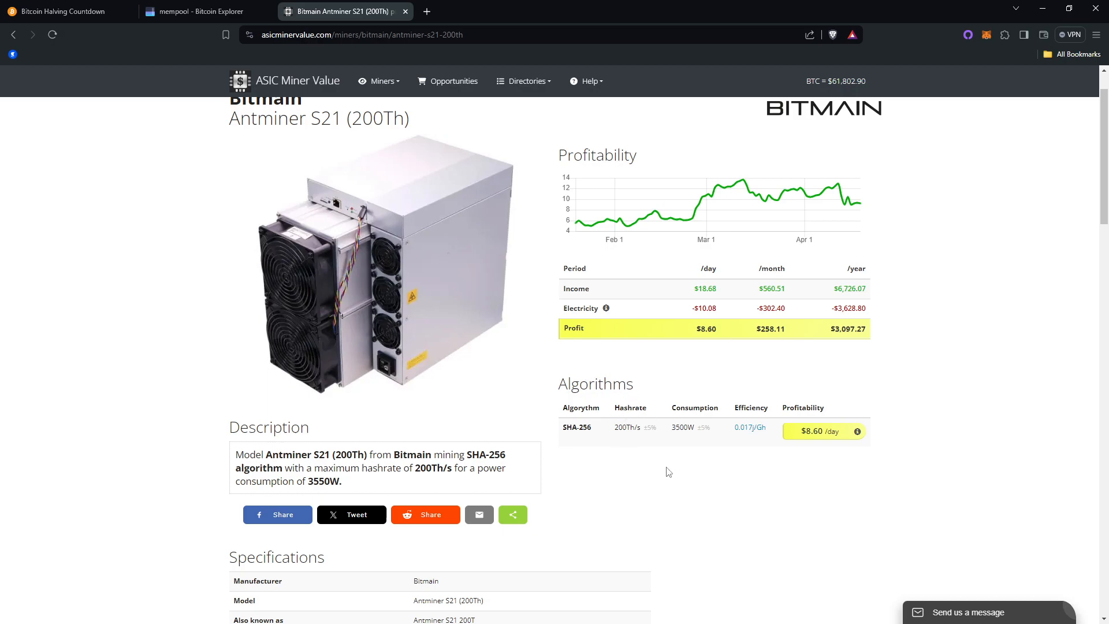
pyautogui.moveTo(767, 369)
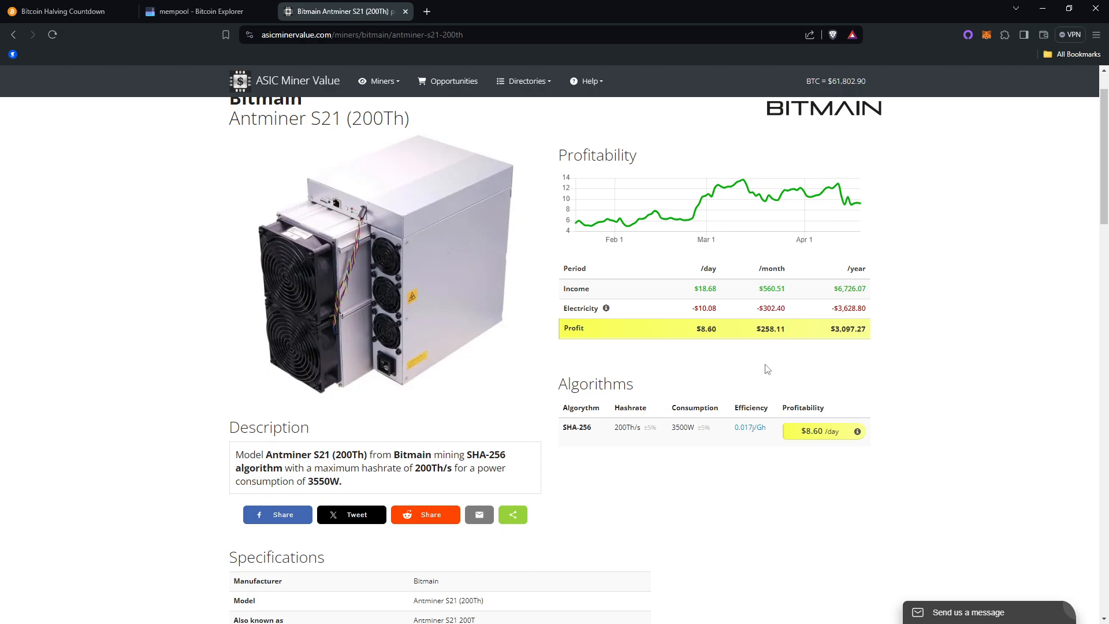
pyautogui.moveTo(737, 356)
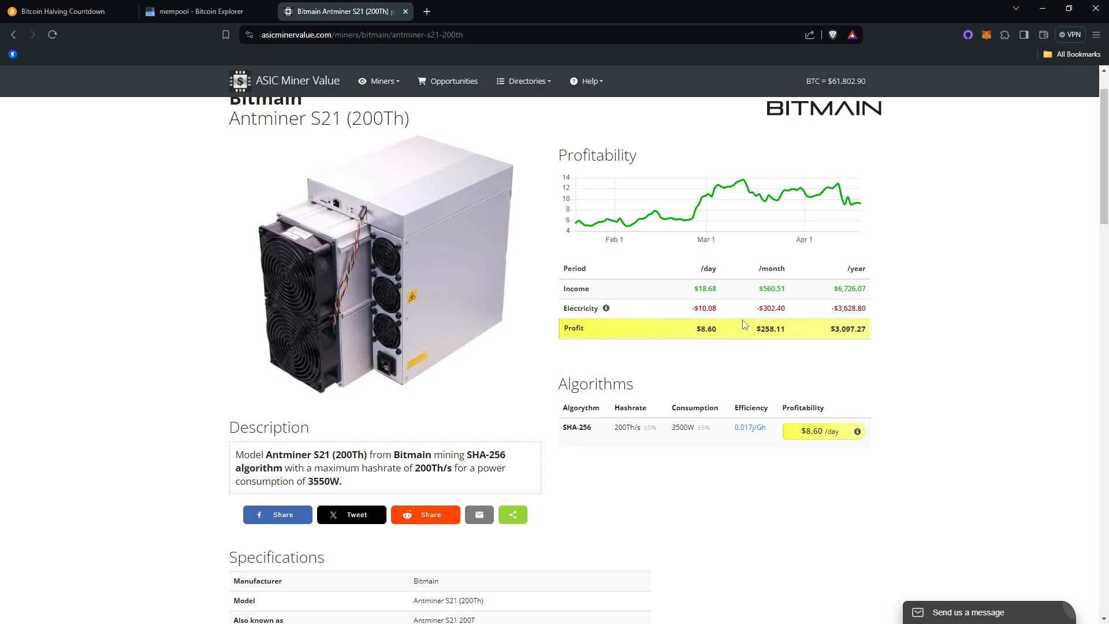
pyautogui.moveTo(712, 325)
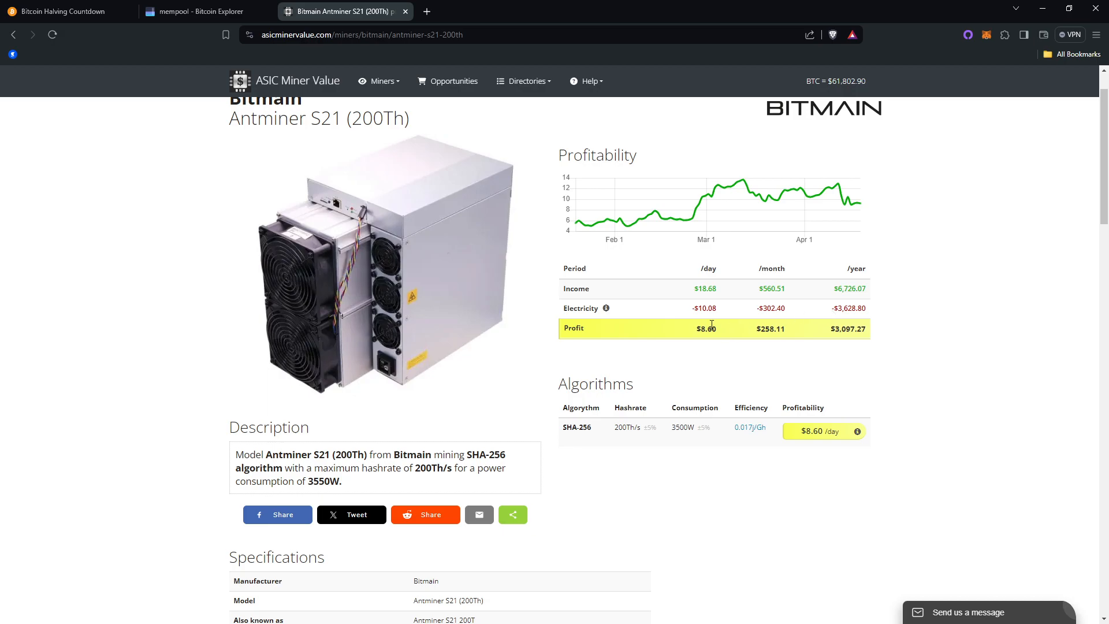
pyautogui.moveTo(690, 355)
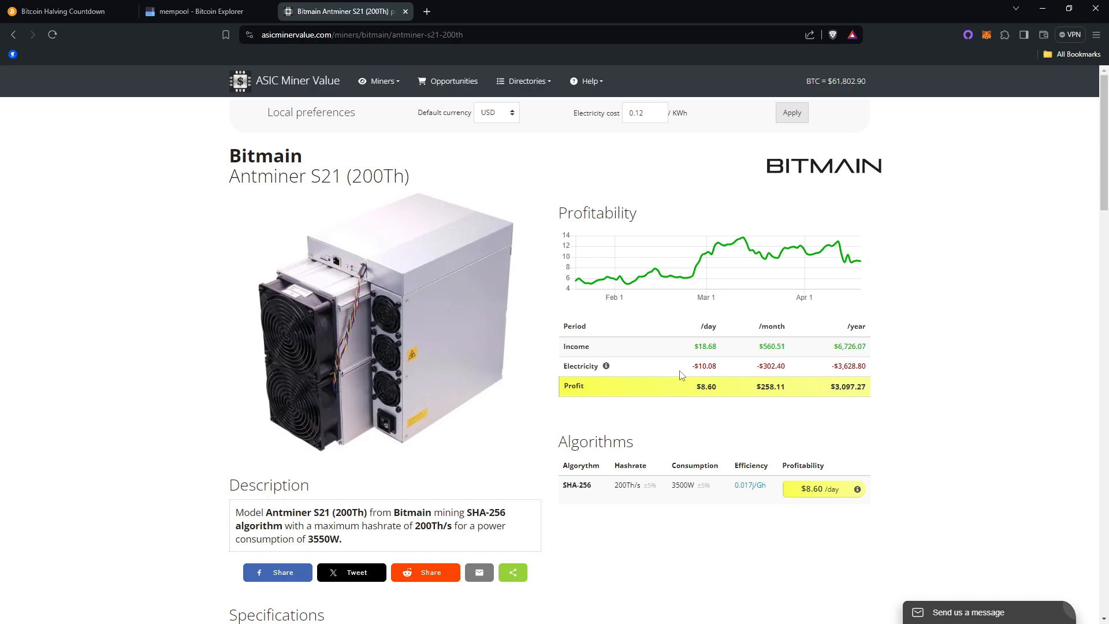
pyautogui.moveTo(690, 383)
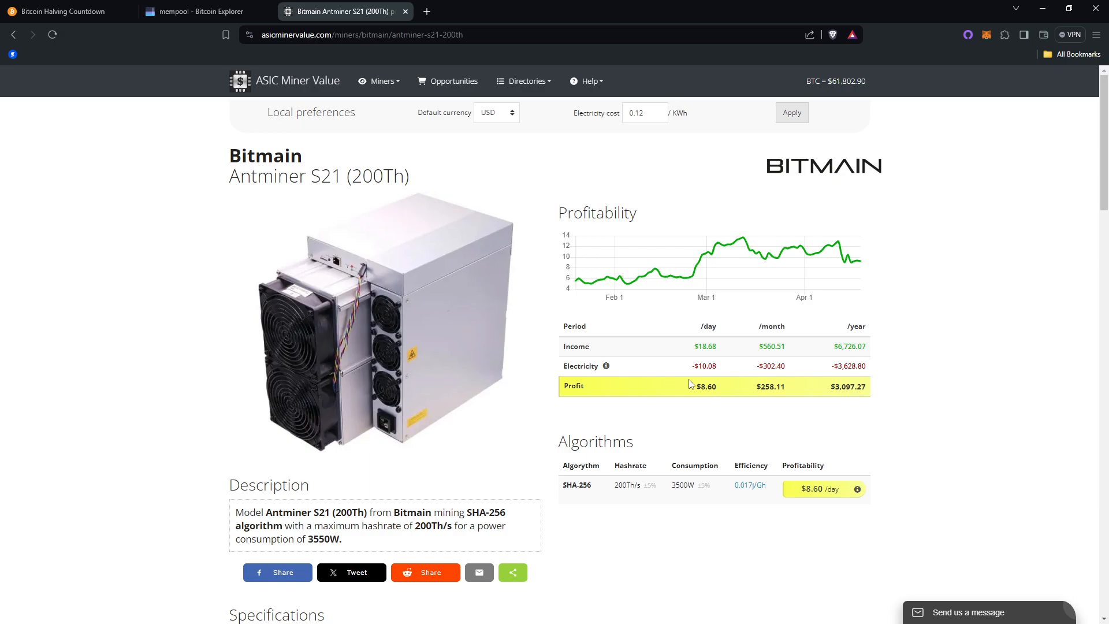
pyautogui.moveTo(689, 385)
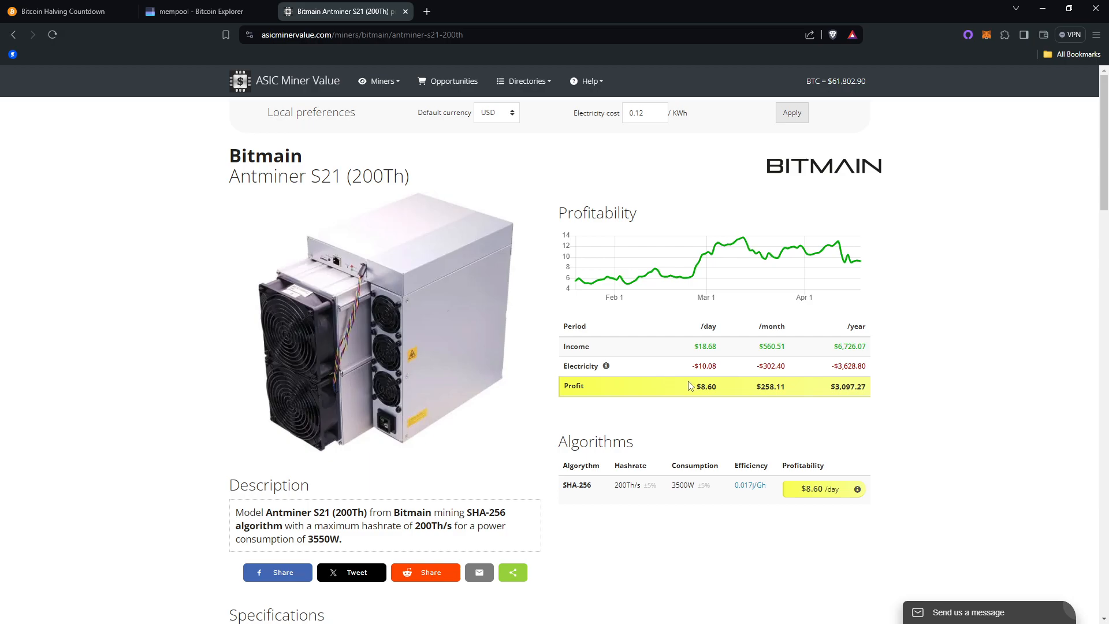
pyautogui.moveTo(707, 400)
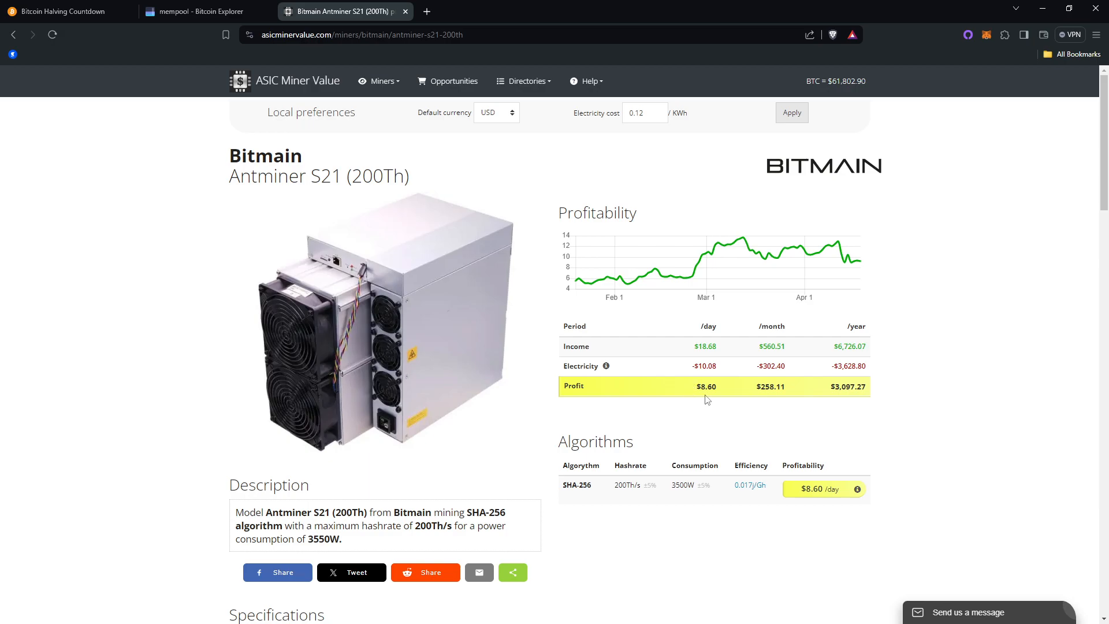
pyautogui.moveTo(734, 416)
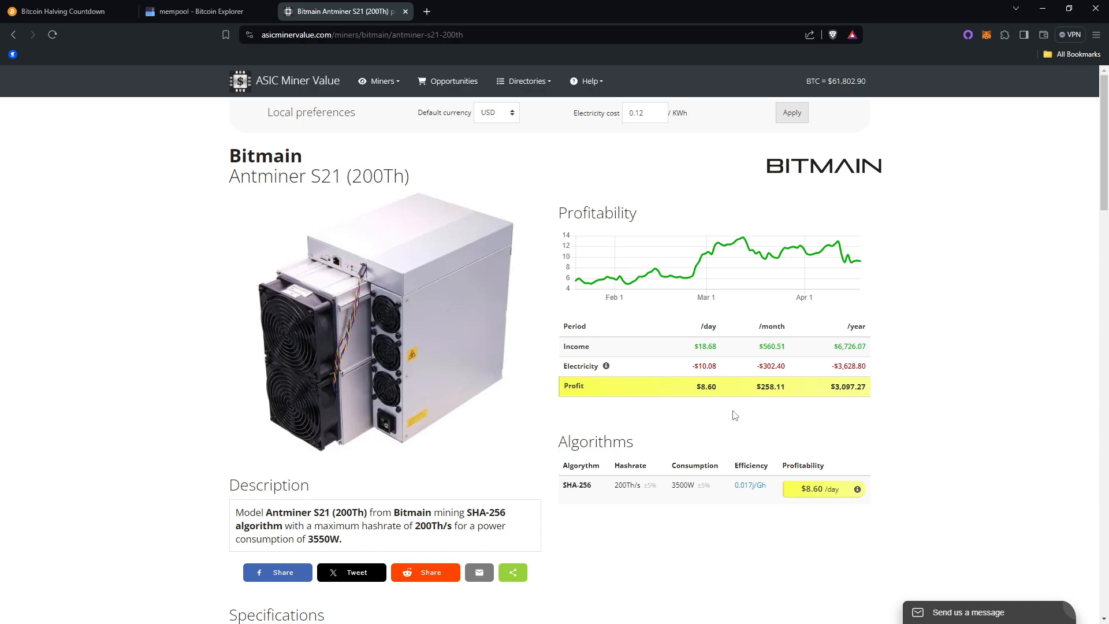
pyautogui.moveTo(738, 409)
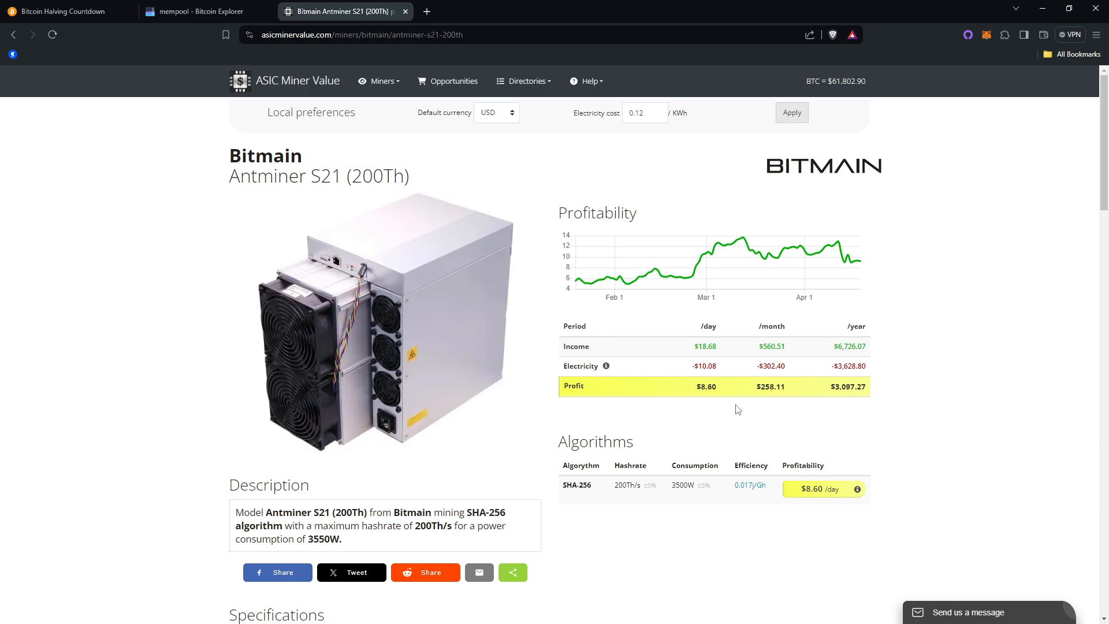
pyautogui.moveTo(751, 398)
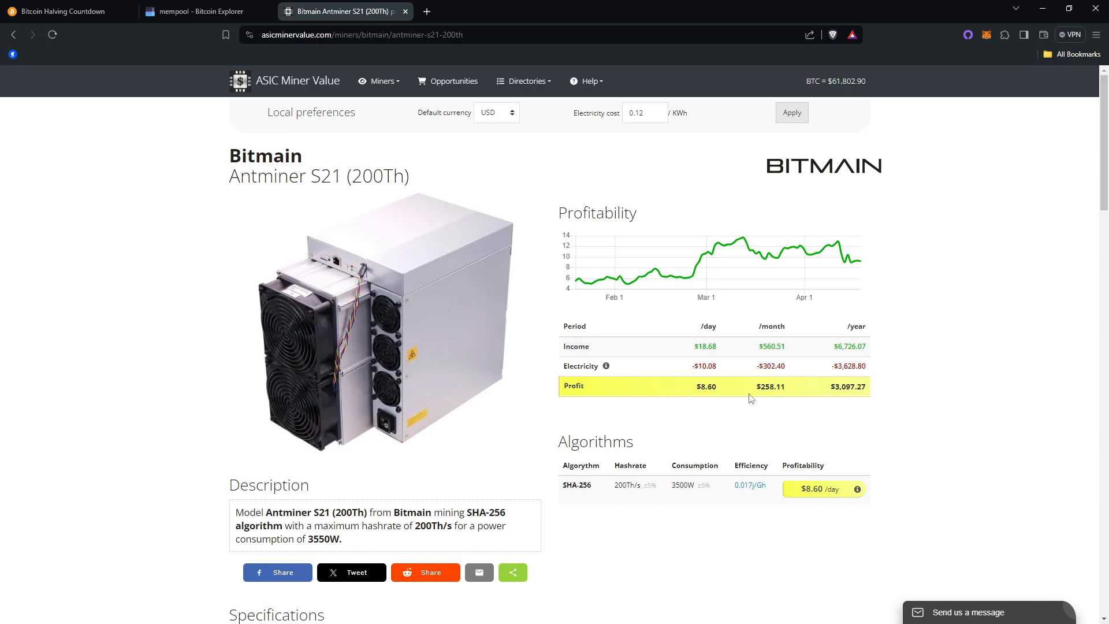
pyautogui.moveTo(759, 445)
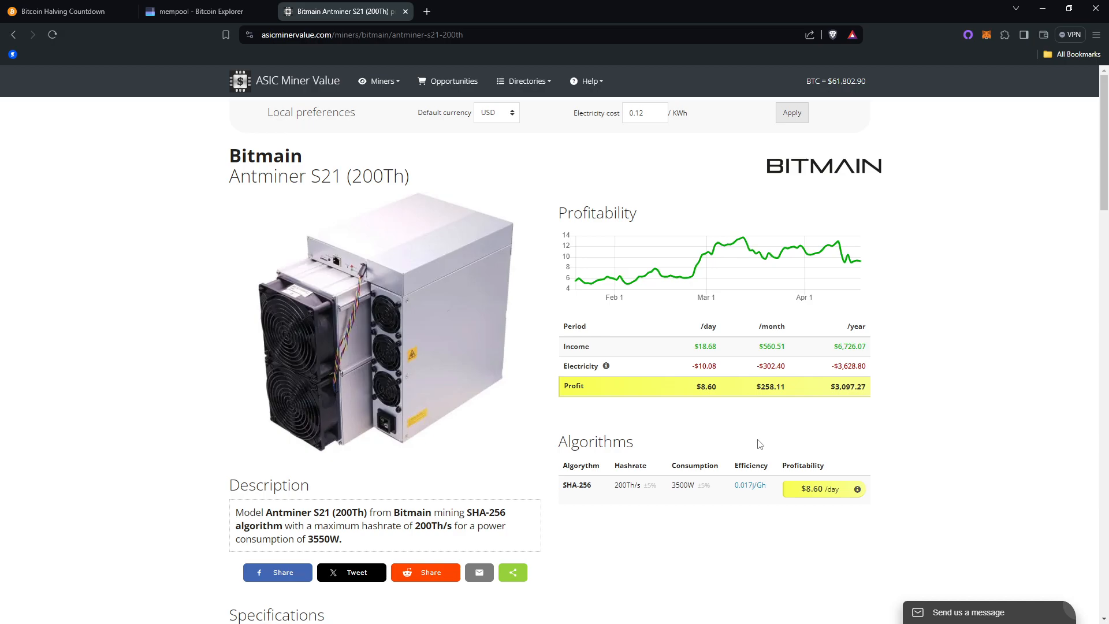
pyautogui.moveTo(758, 444)
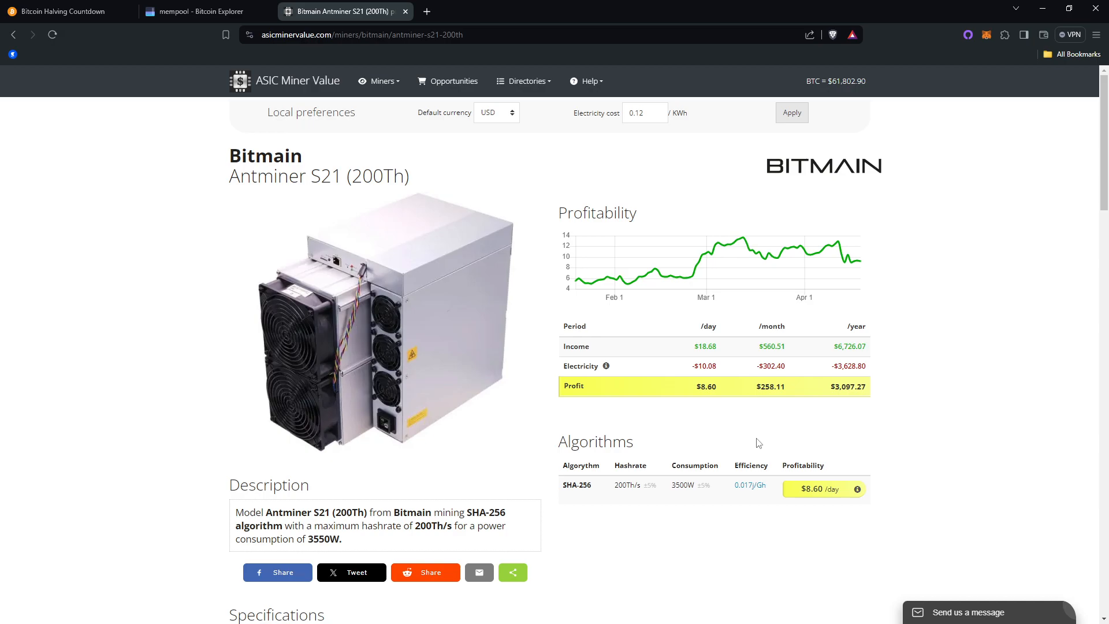
pyautogui.moveTo(704, 419)
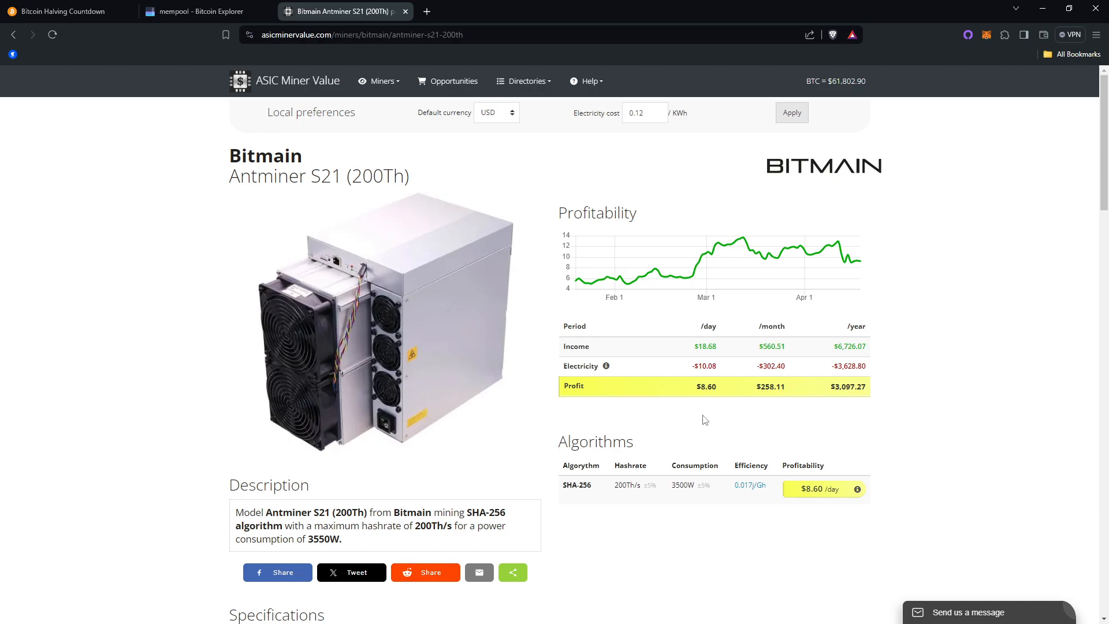
# Scroll the Antminer S21 (200Th) profit table and specs, then return to mempool.space
pyautogui.scroll(-3)
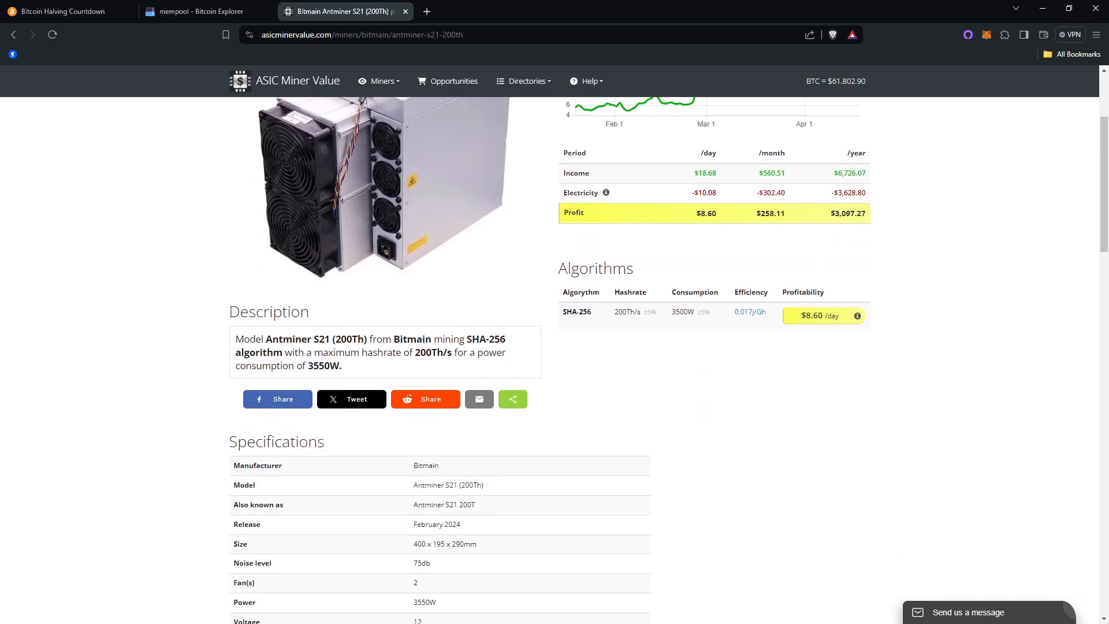
pyautogui.scroll(-3)
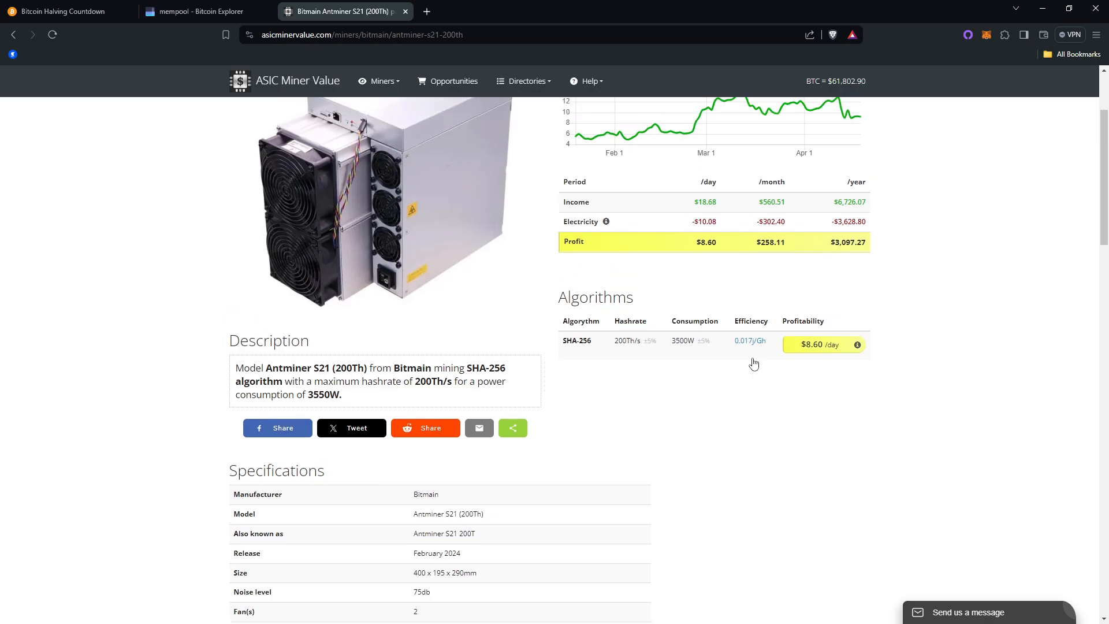
pyautogui.click(202, 12)
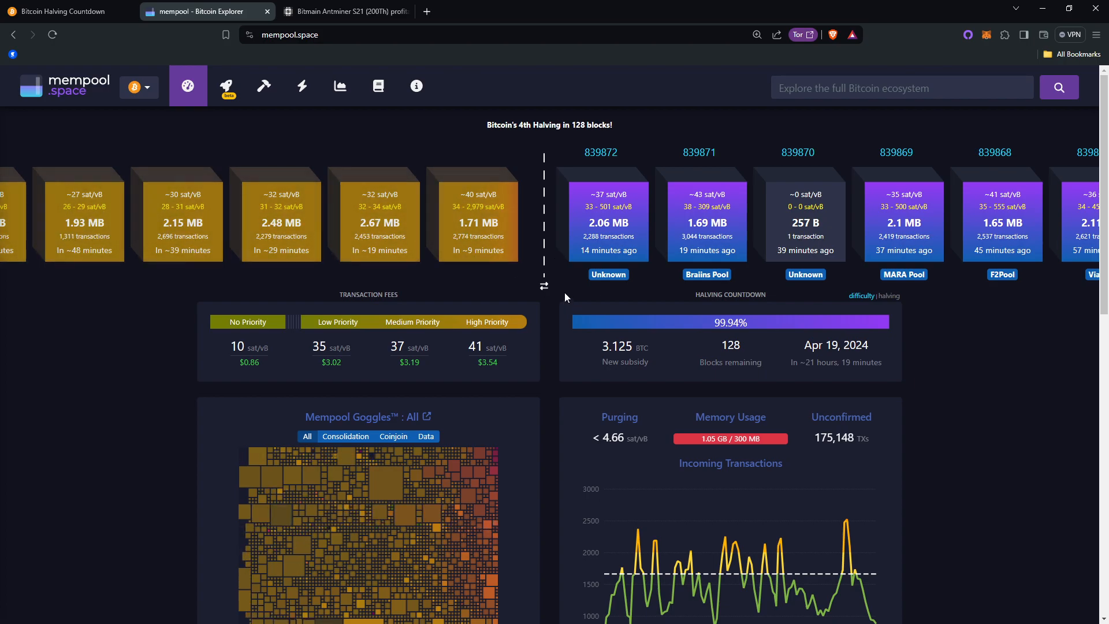
# Review mempool.space fee tiers, halving countdown and transactions, then switch to halving.live
pyautogui.scroll(-3)
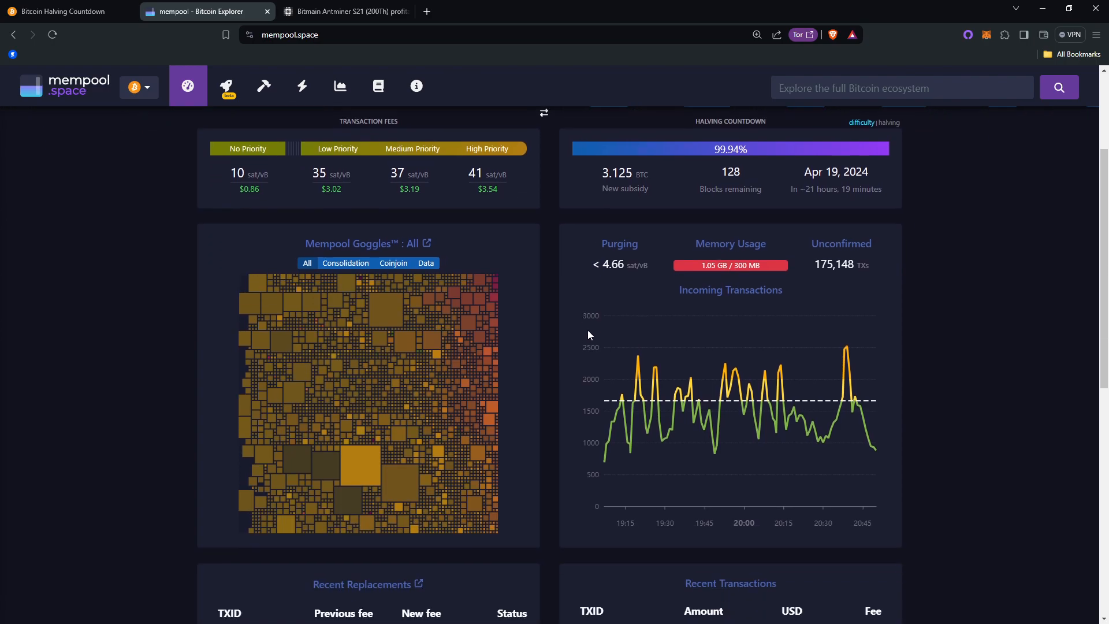
pyautogui.scroll(-3)
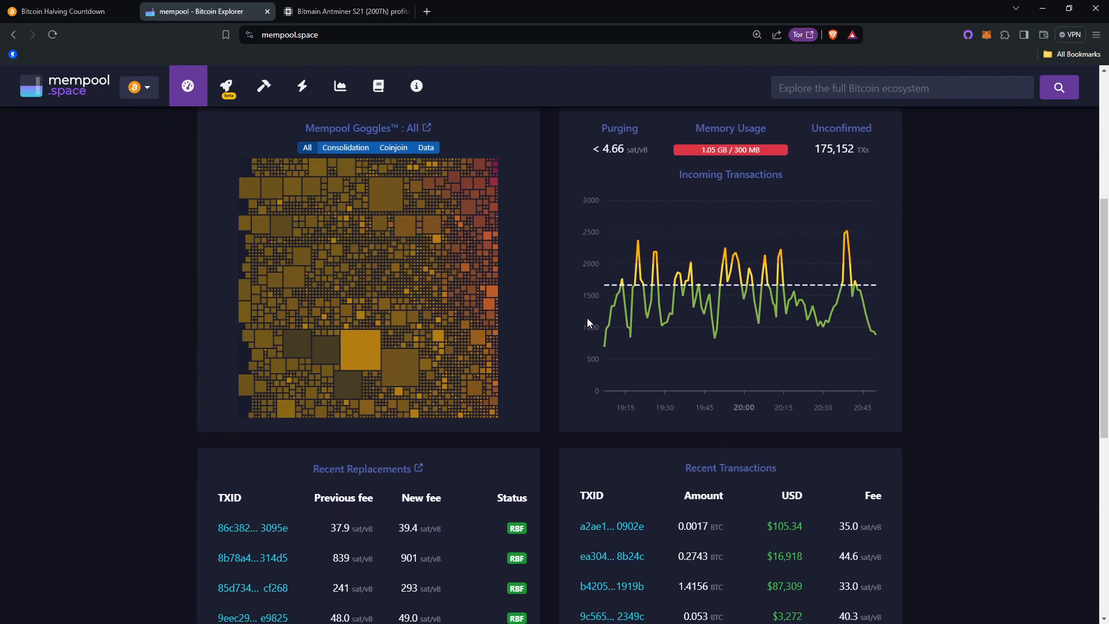
pyautogui.scroll(-3)
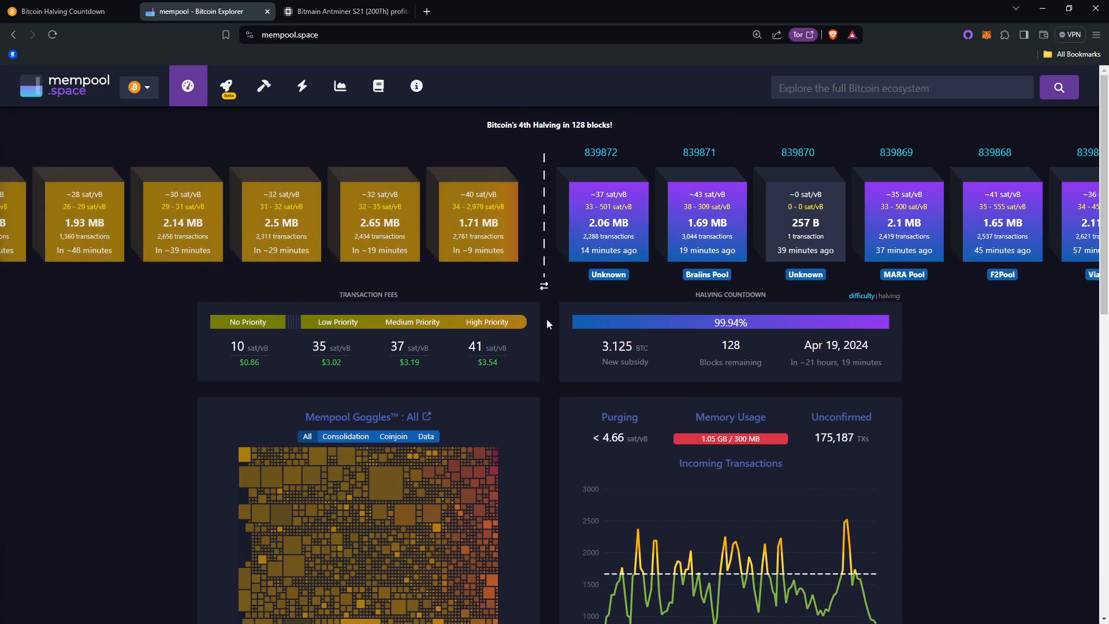
pyautogui.click(64, 12)
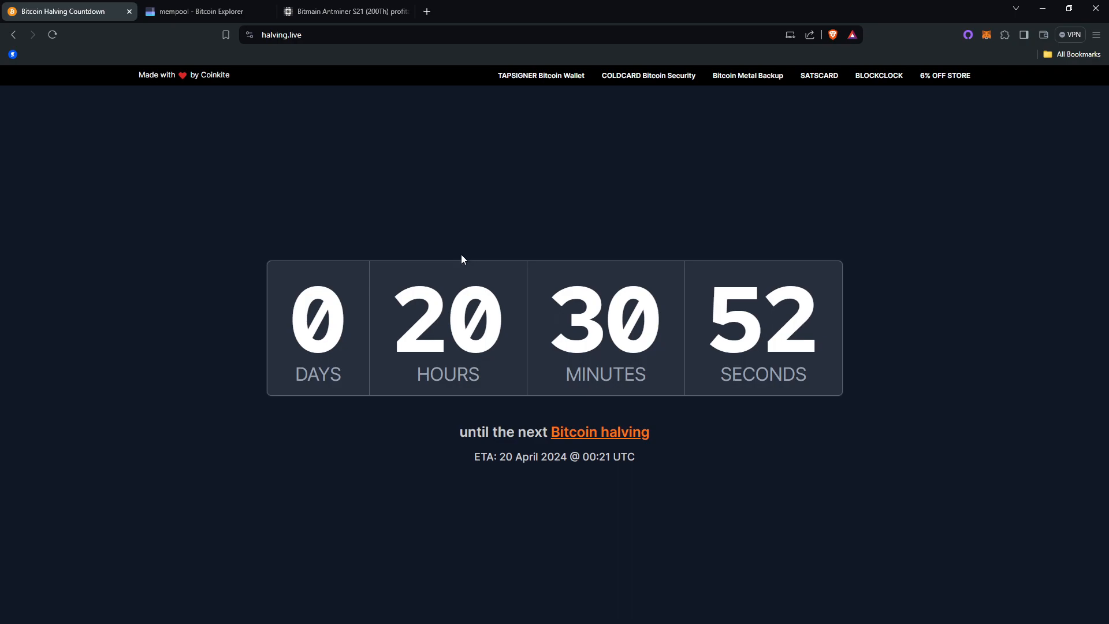
pyautogui.moveTo(416, 259)
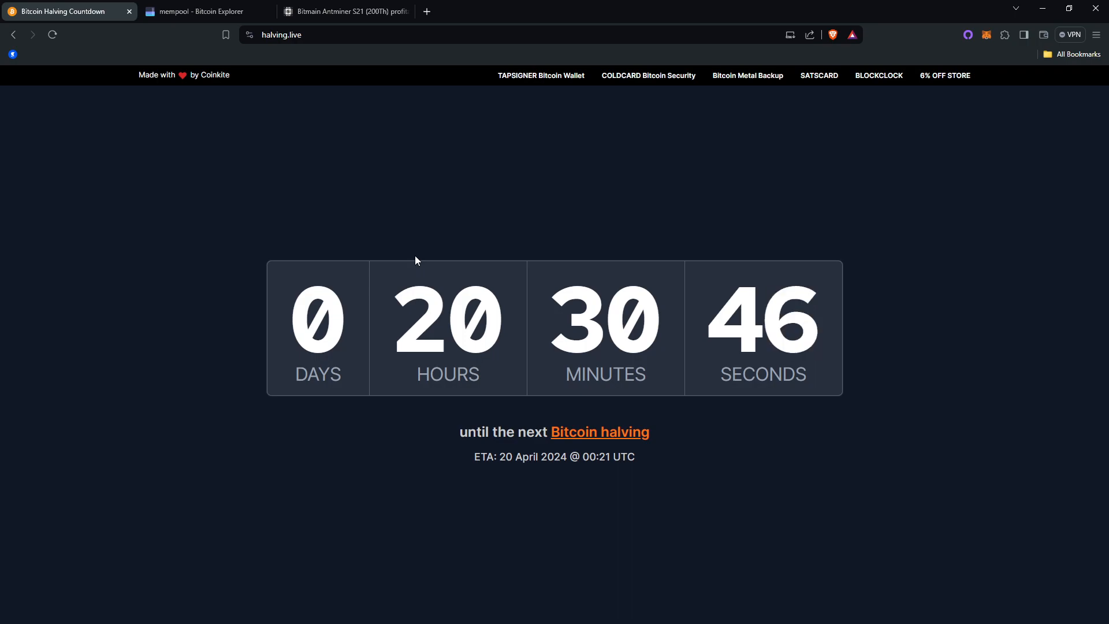
pyautogui.moveTo(441, 321)
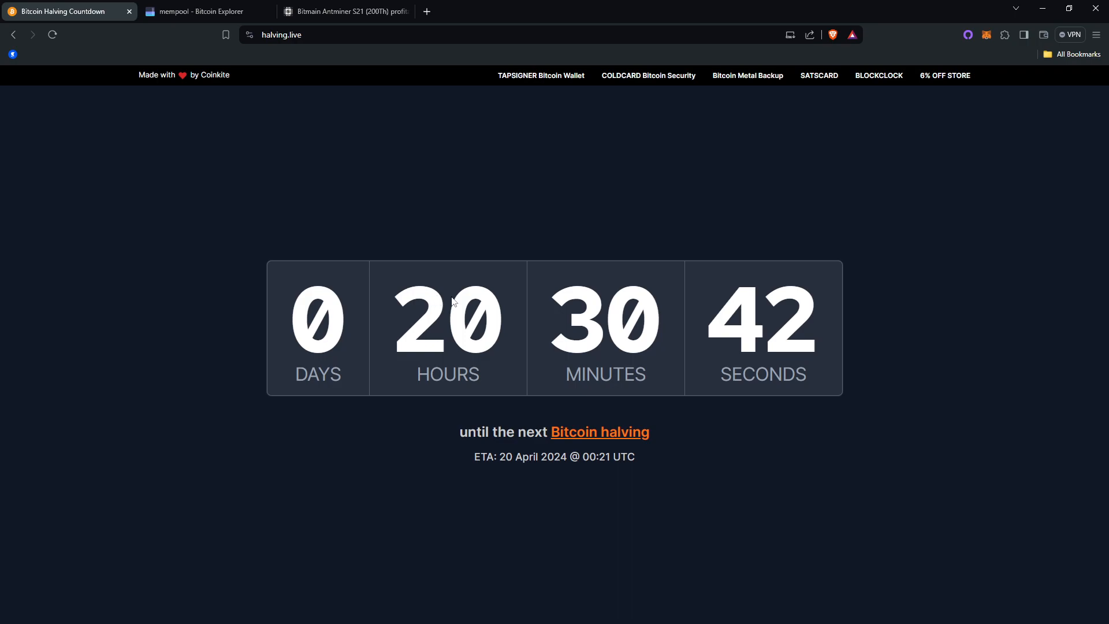
pyautogui.moveTo(610, 409)
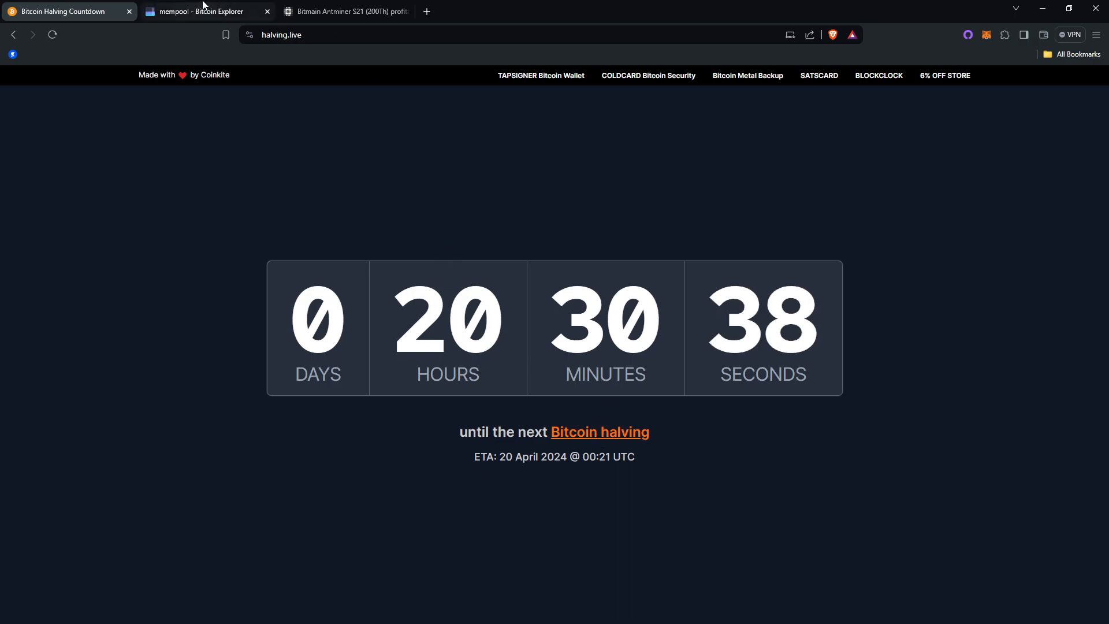
pyautogui.moveTo(205, 11)
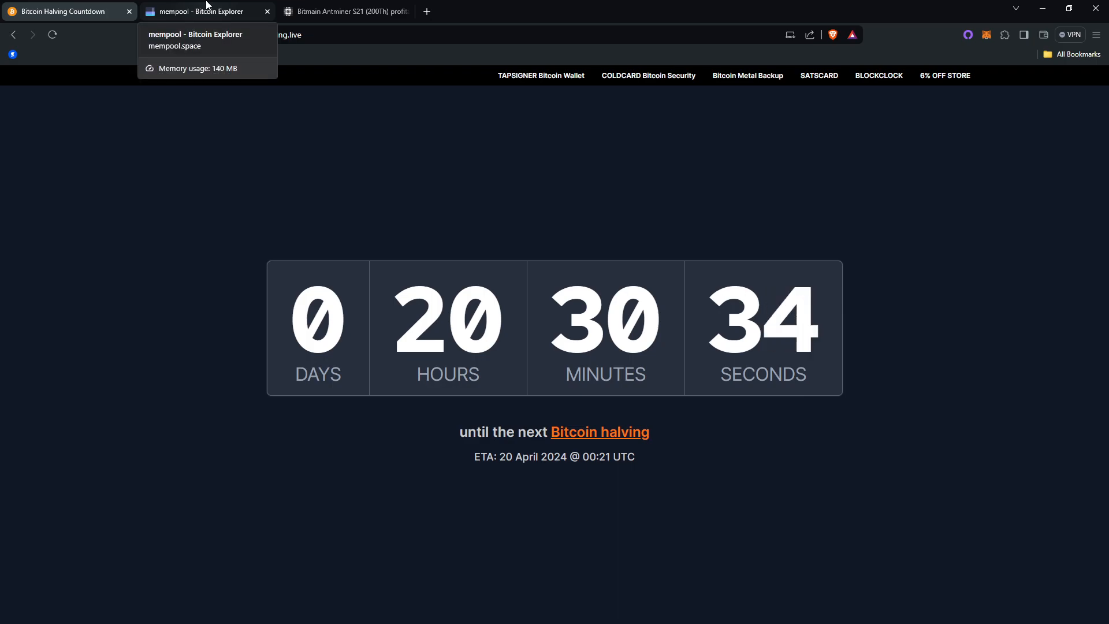
# Revisit mempool.space to inspect upcoming blocks, fees, halving countdown and a pending transaction
pyautogui.click(205, 12)
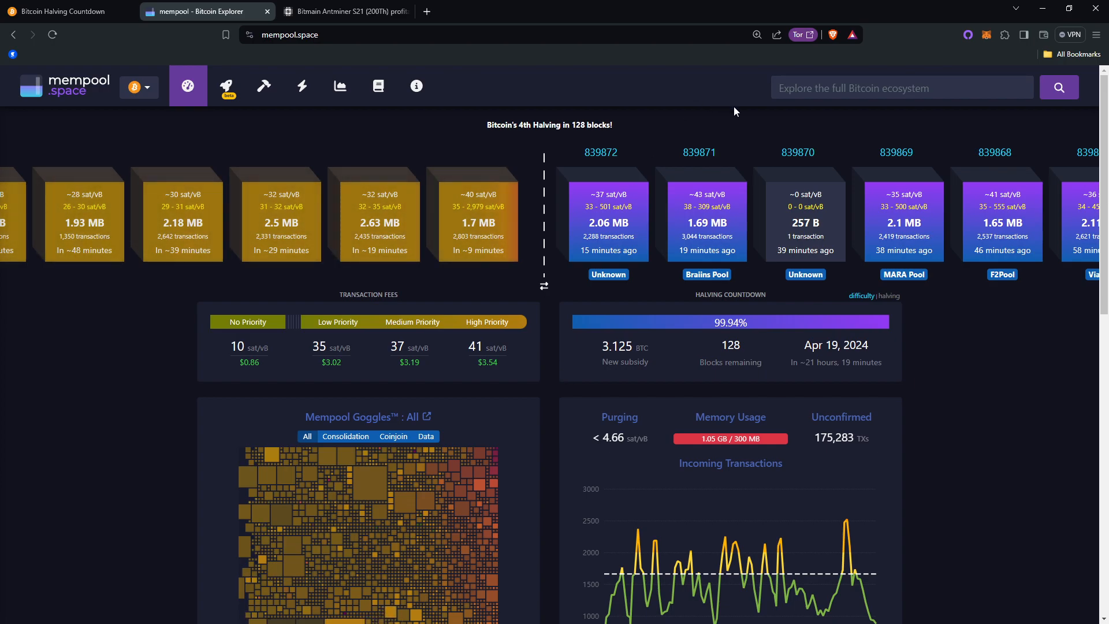
pyautogui.moveTo(782, 353)
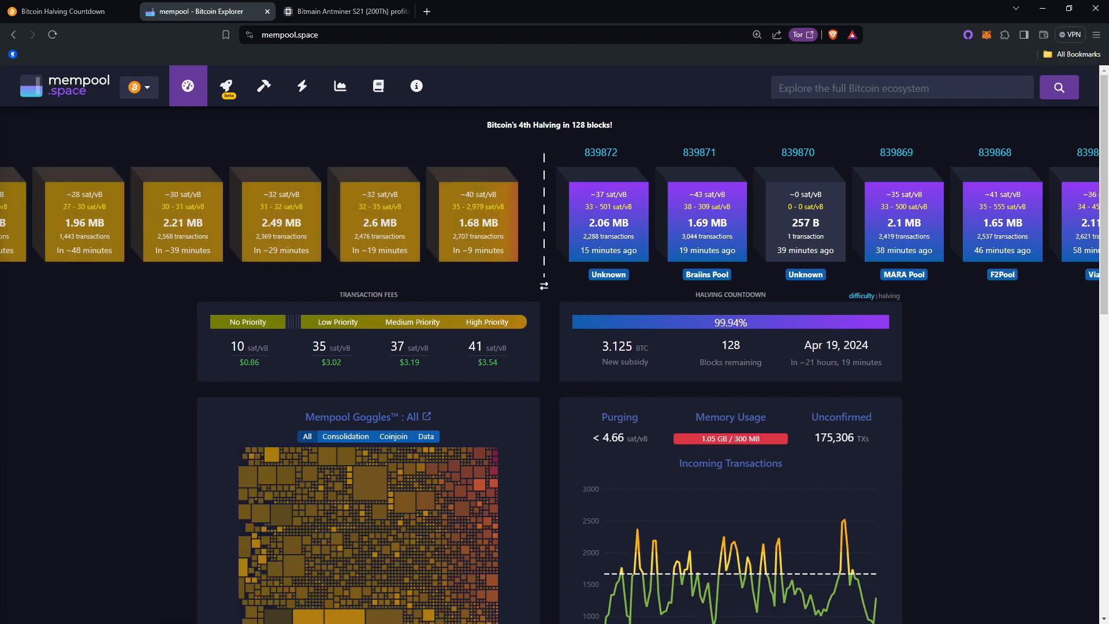
pyautogui.moveTo(725, 390)
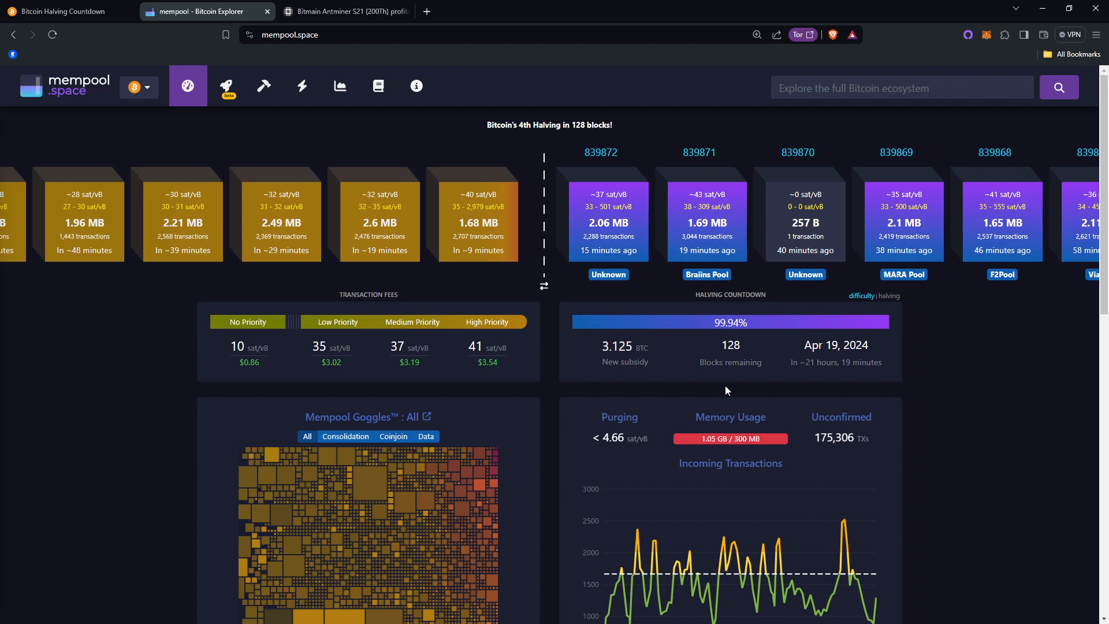
pyautogui.scroll(-3)
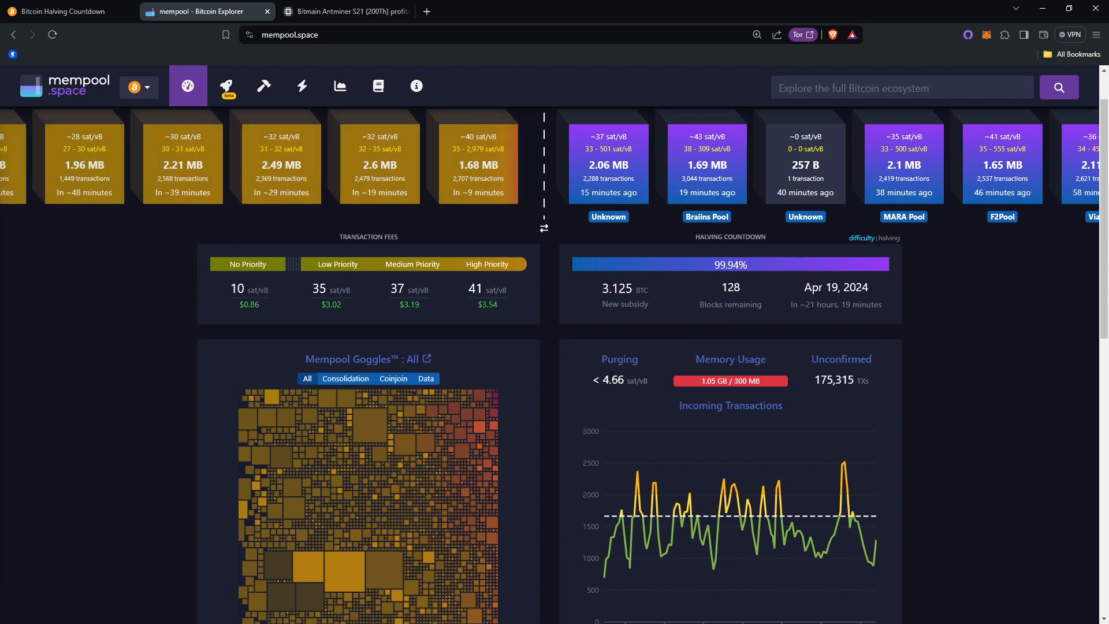
pyautogui.scroll(-3)
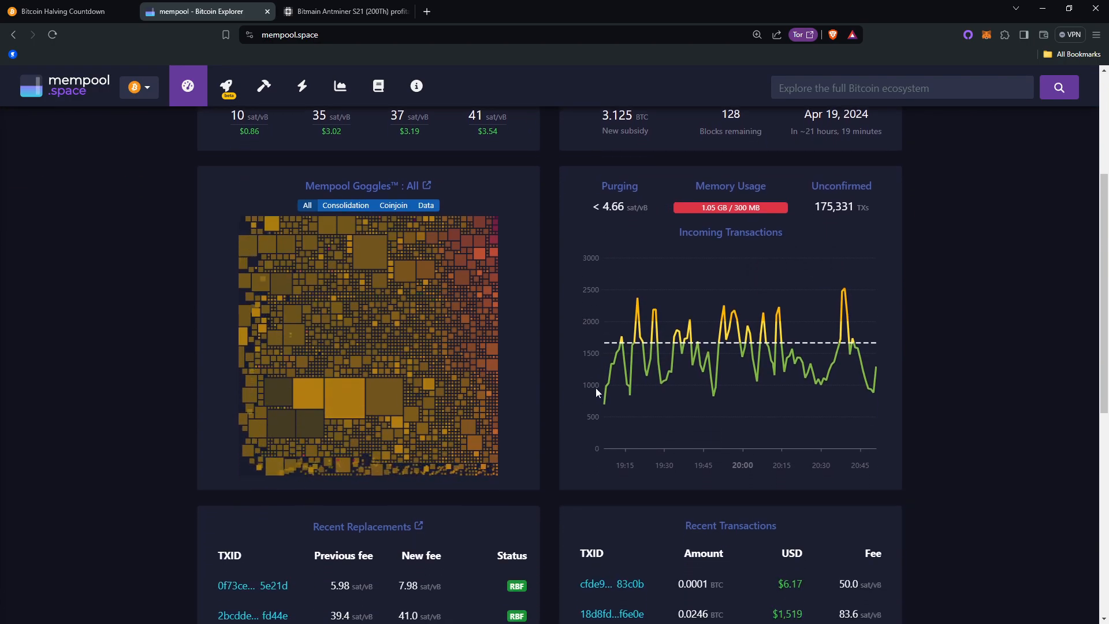
pyautogui.scroll(-3)
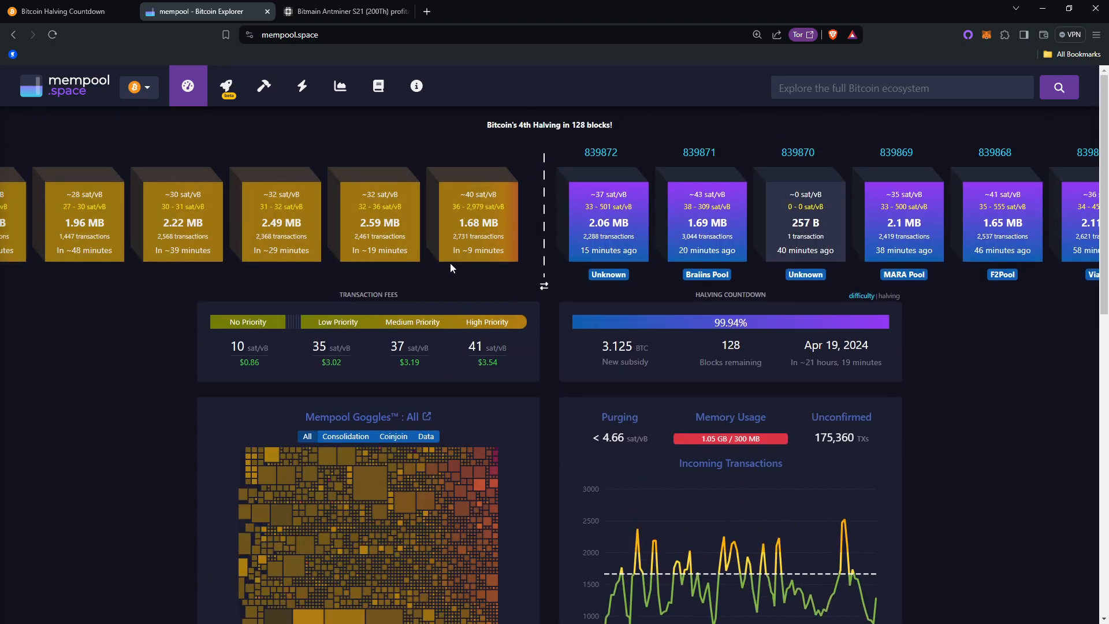
pyautogui.moveTo(749, 294)
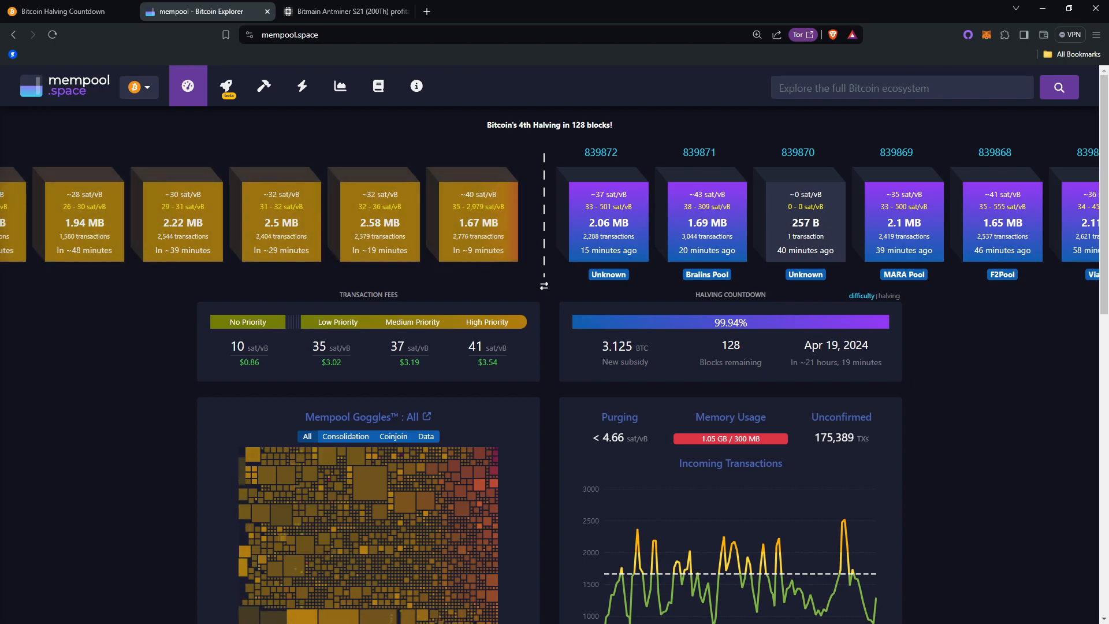
pyautogui.moveTo(633, 397)
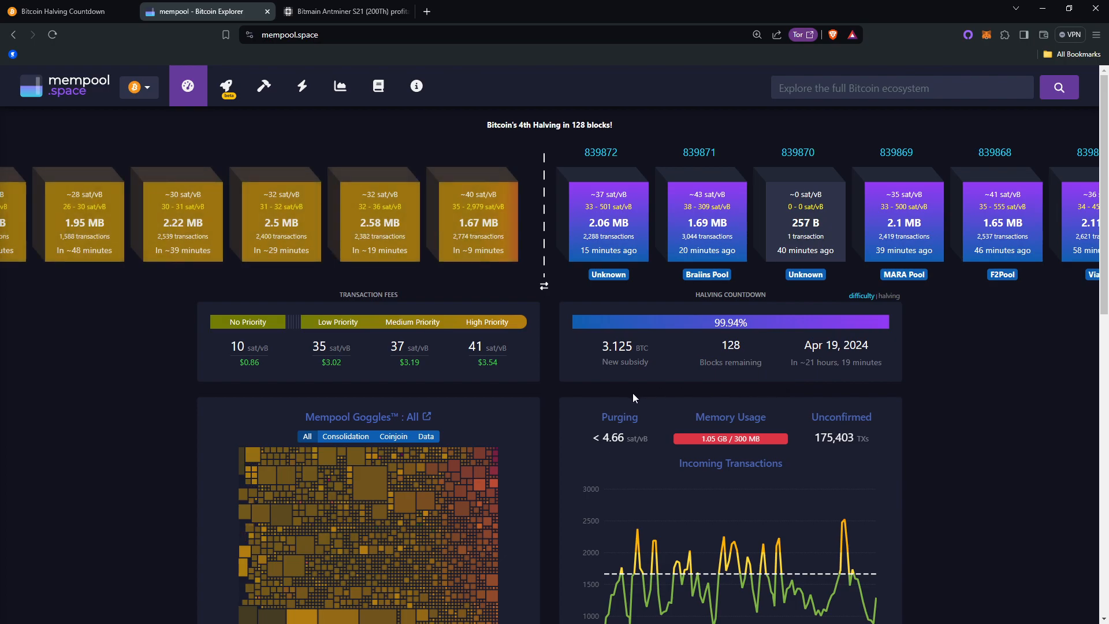
pyautogui.moveTo(550, 456)
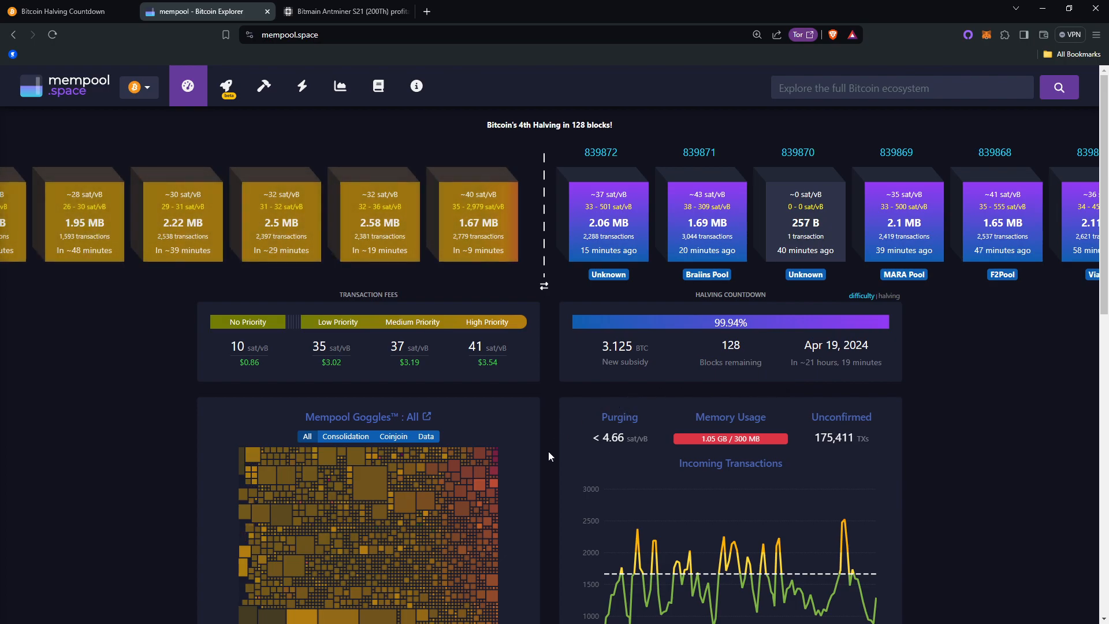
pyautogui.moveTo(532, 465)
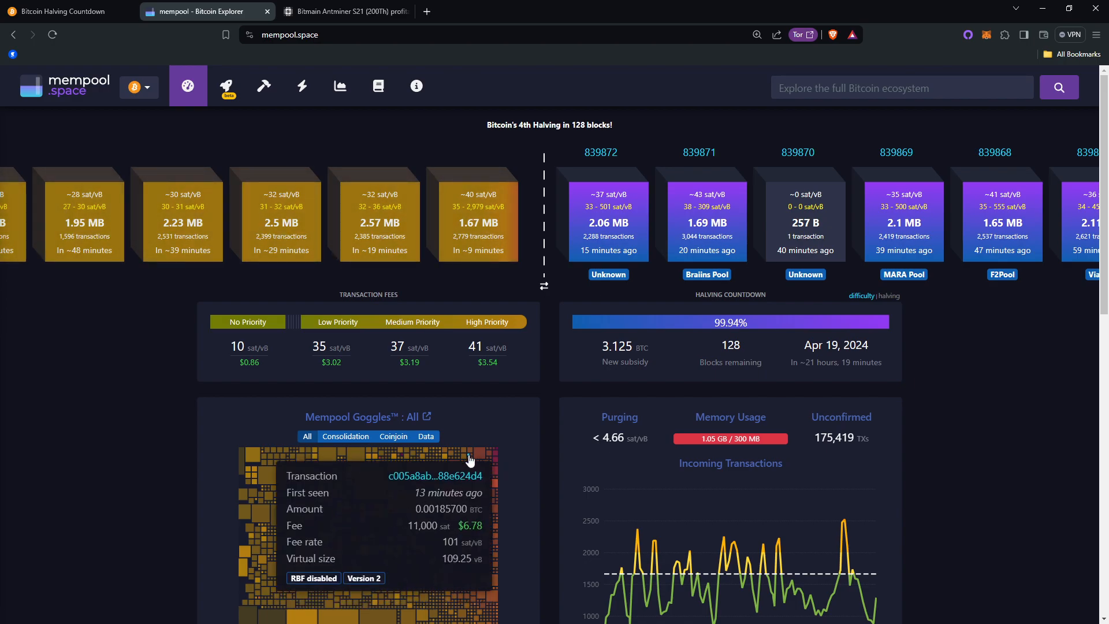
pyautogui.scroll(-3)
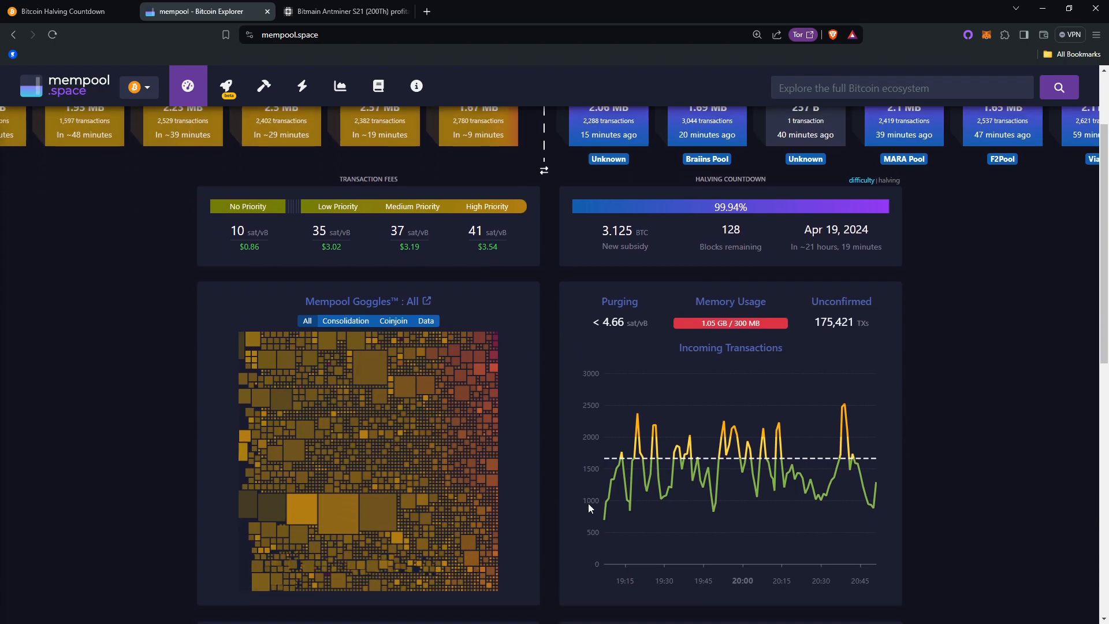
pyautogui.scroll(-3)
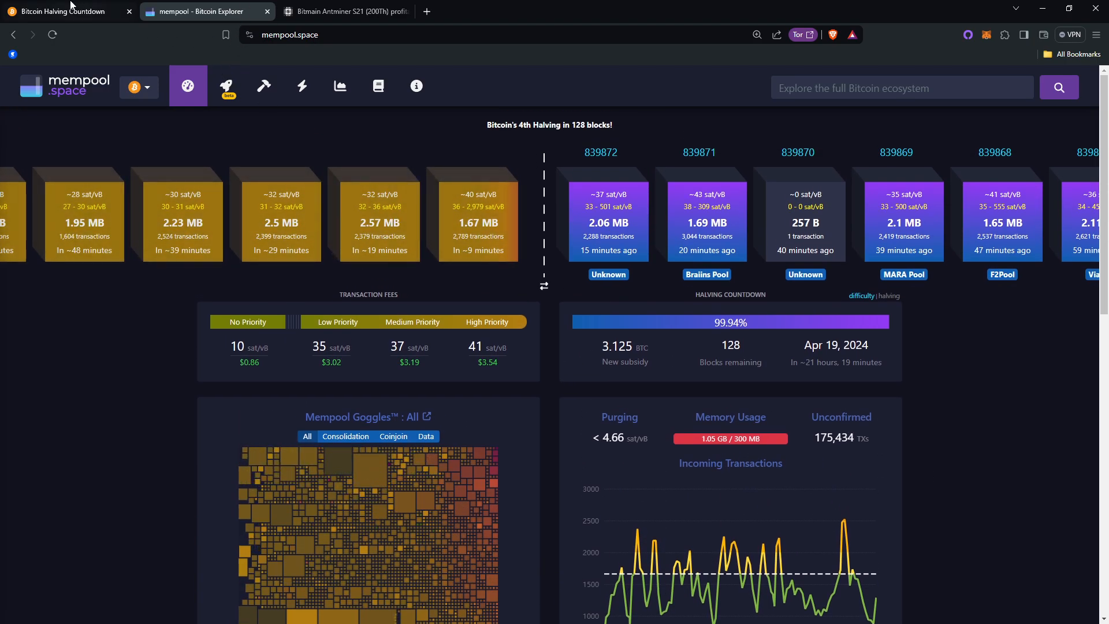
pyautogui.click(67, 11)
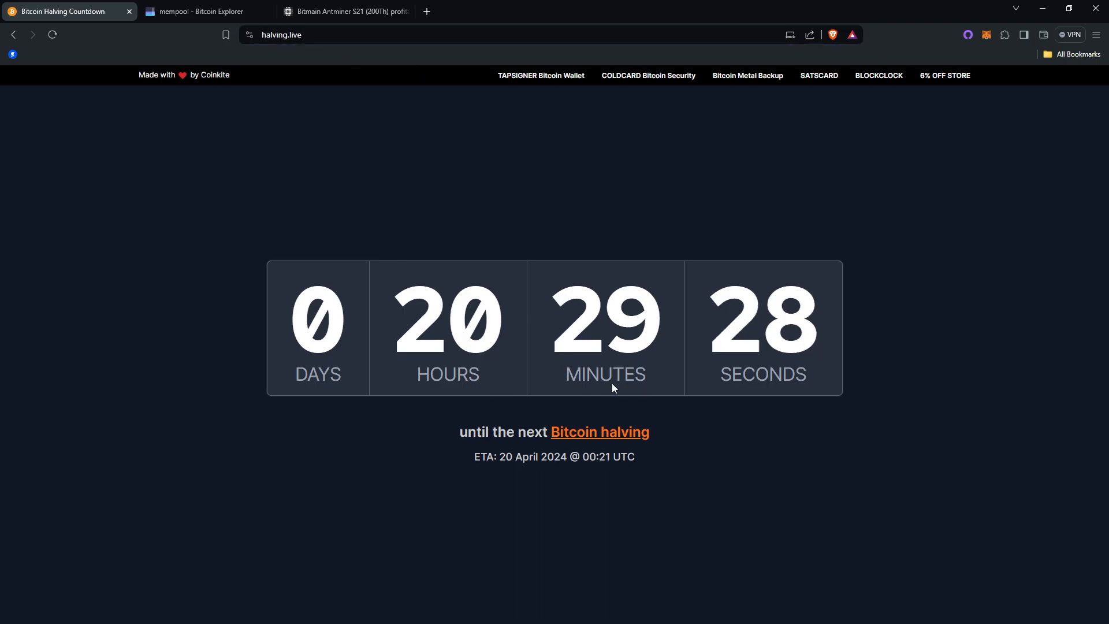
# Show mempool.space's explorer and scroll its dashboard toward recent replacements and transactions
pyautogui.click(205, 12)
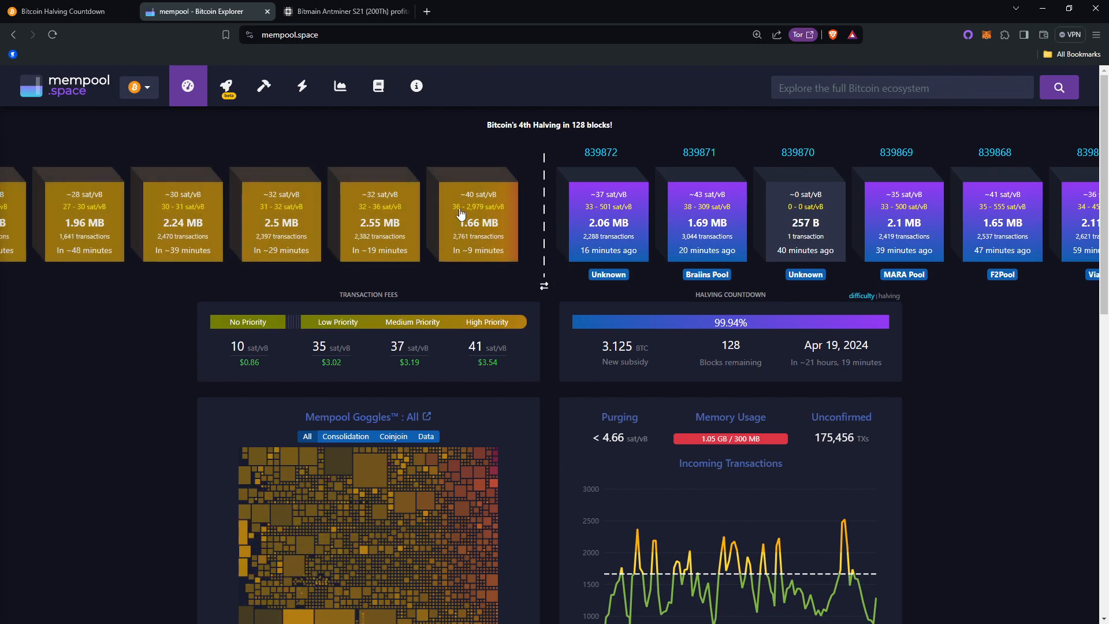
pyautogui.scroll(-3)
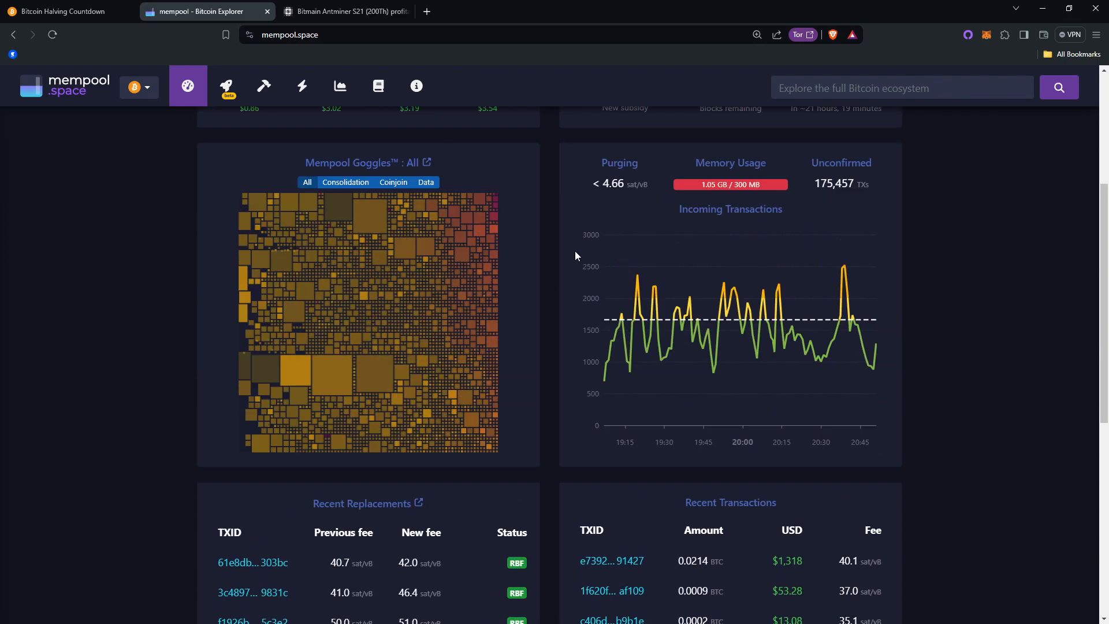
pyautogui.scroll(-3)
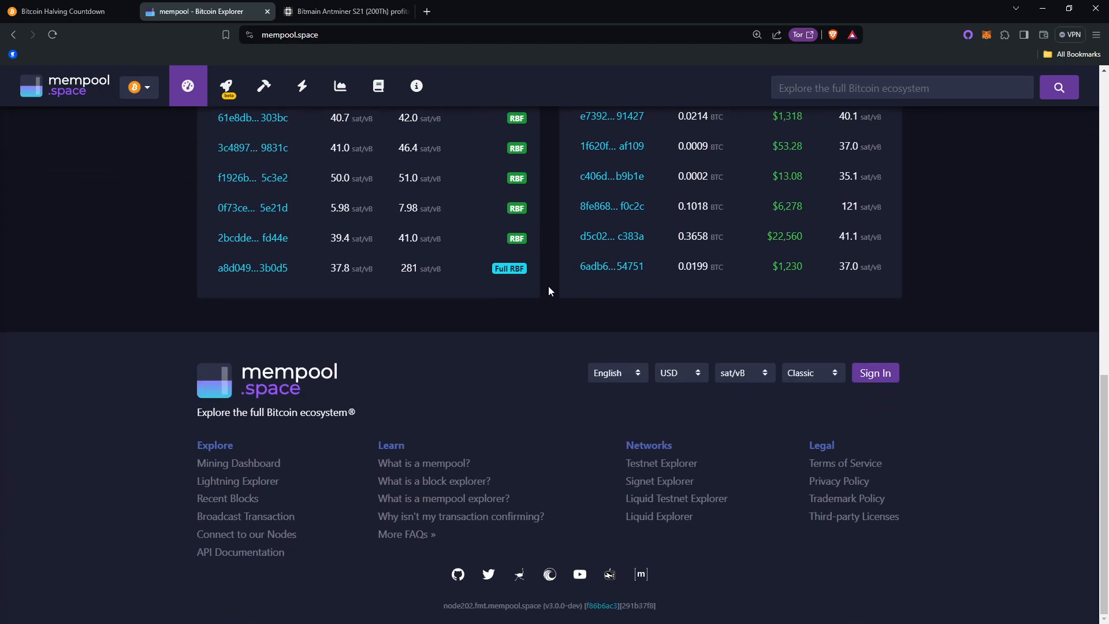
pyautogui.scroll(3)
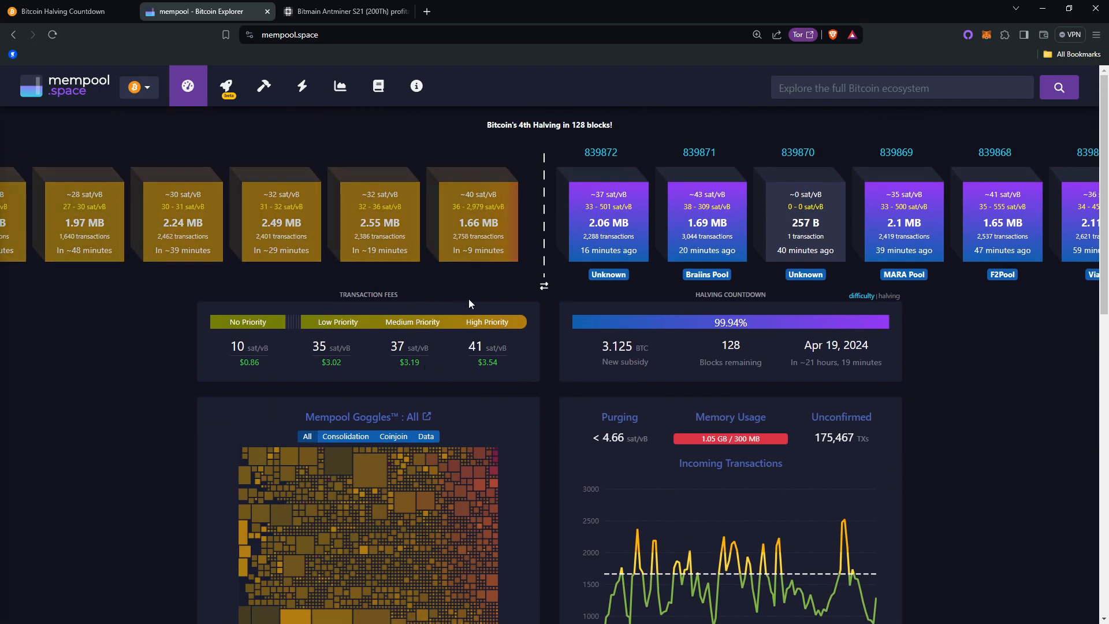
pyautogui.moveTo(456, 284)
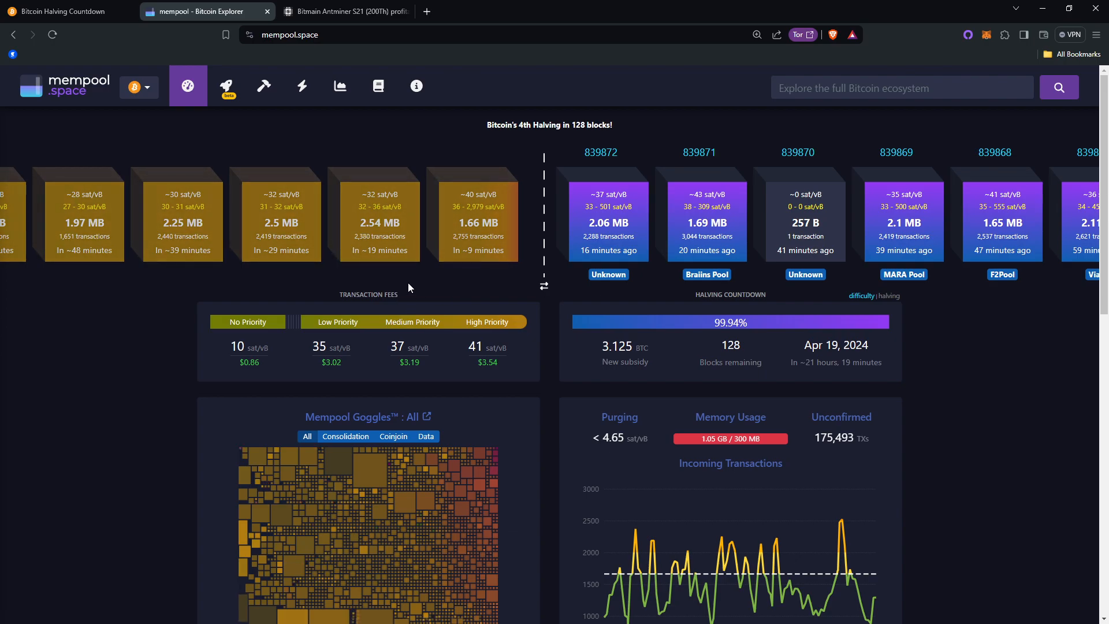
pyautogui.scroll(-3)
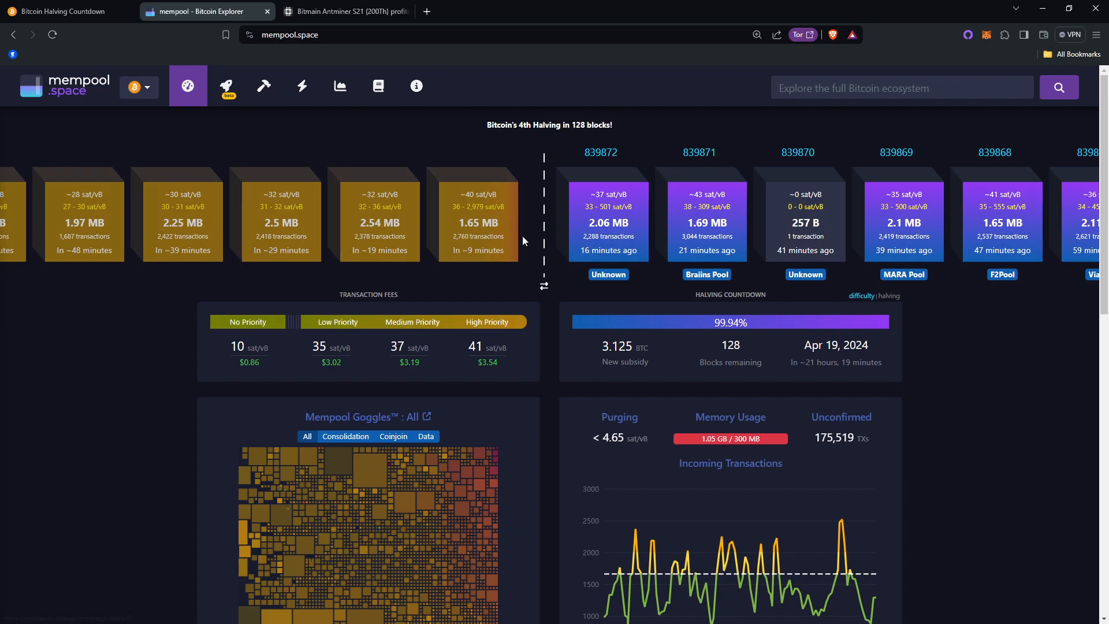
pyautogui.moveTo(441, 255)
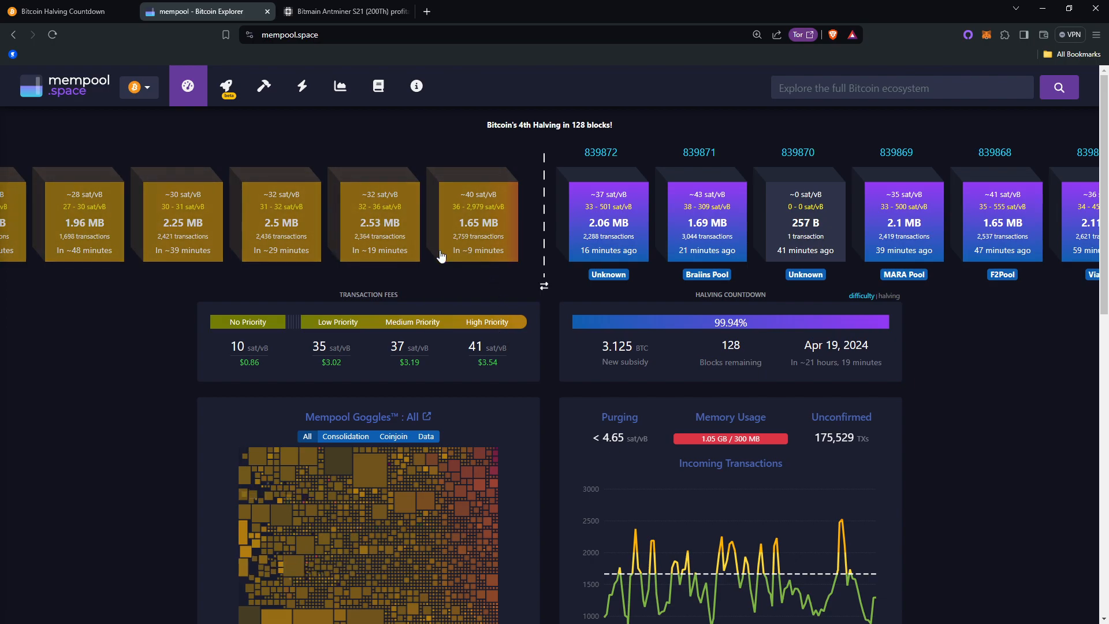
# Return to the Antminer S21 (200Th) page and review its $8.60-per-day profitability table
pyautogui.click(343, 12)
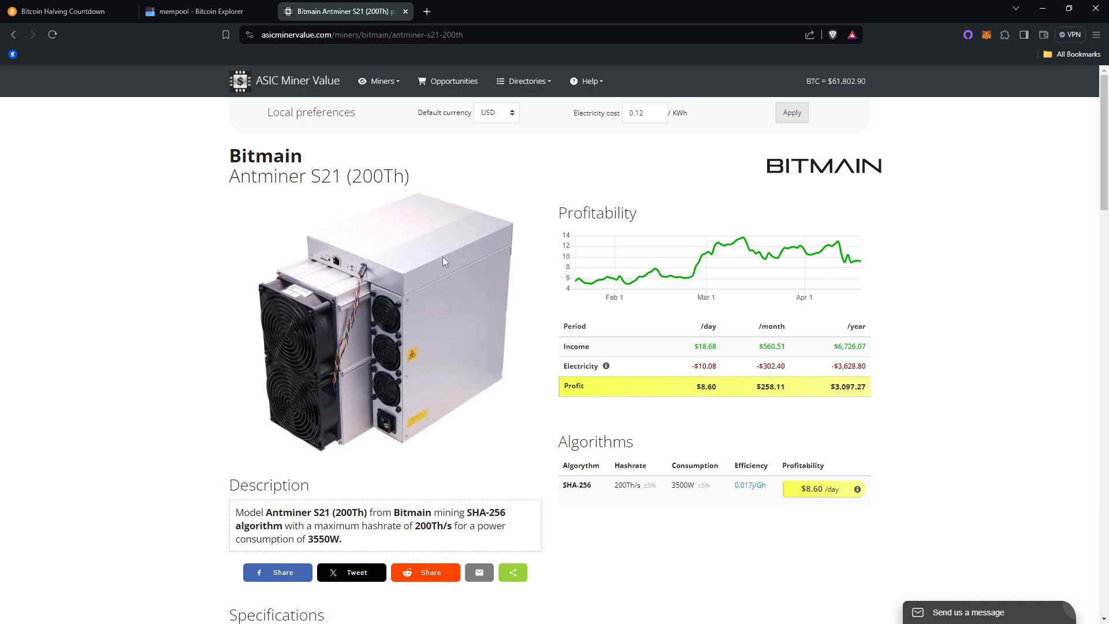
pyautogui.moveTo(454, 296)
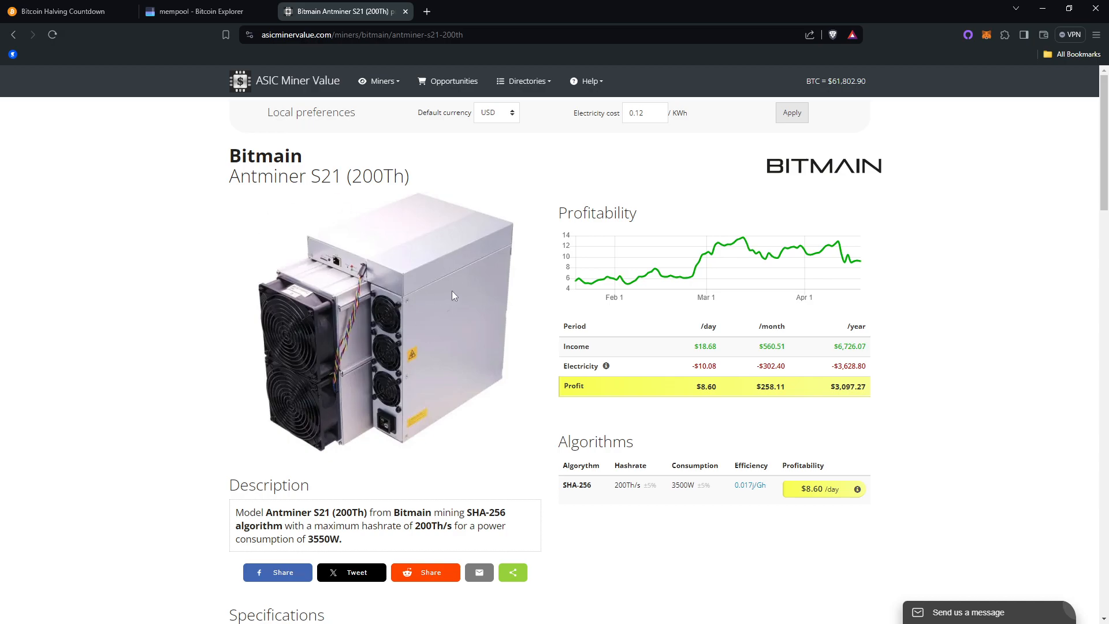
pyautogui.moveTo(482, 307)
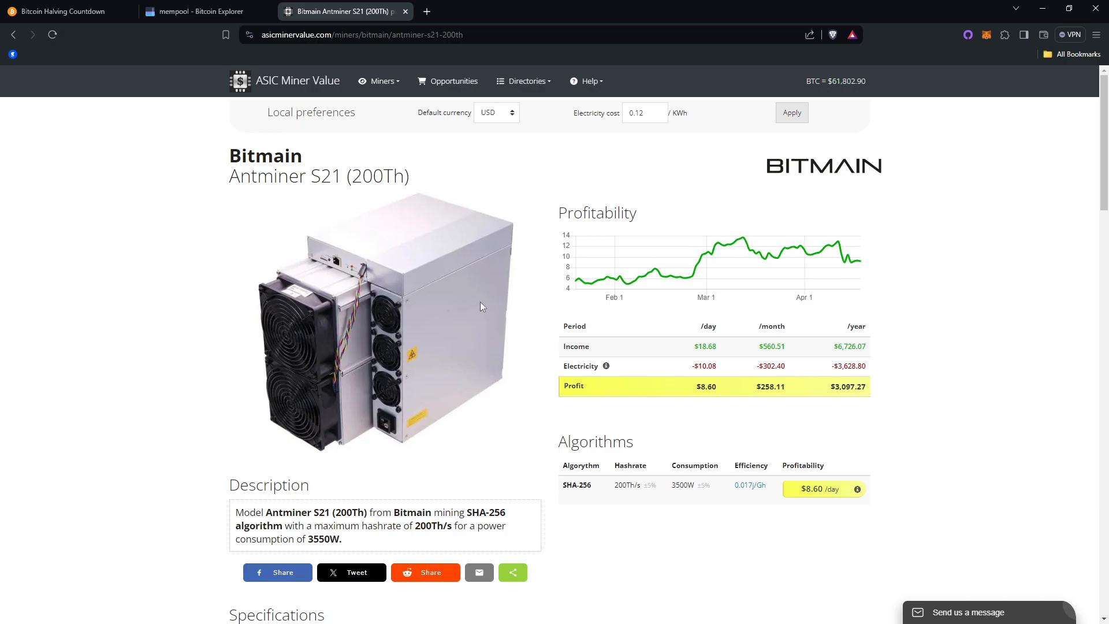
pyautogui.scroll(-3)
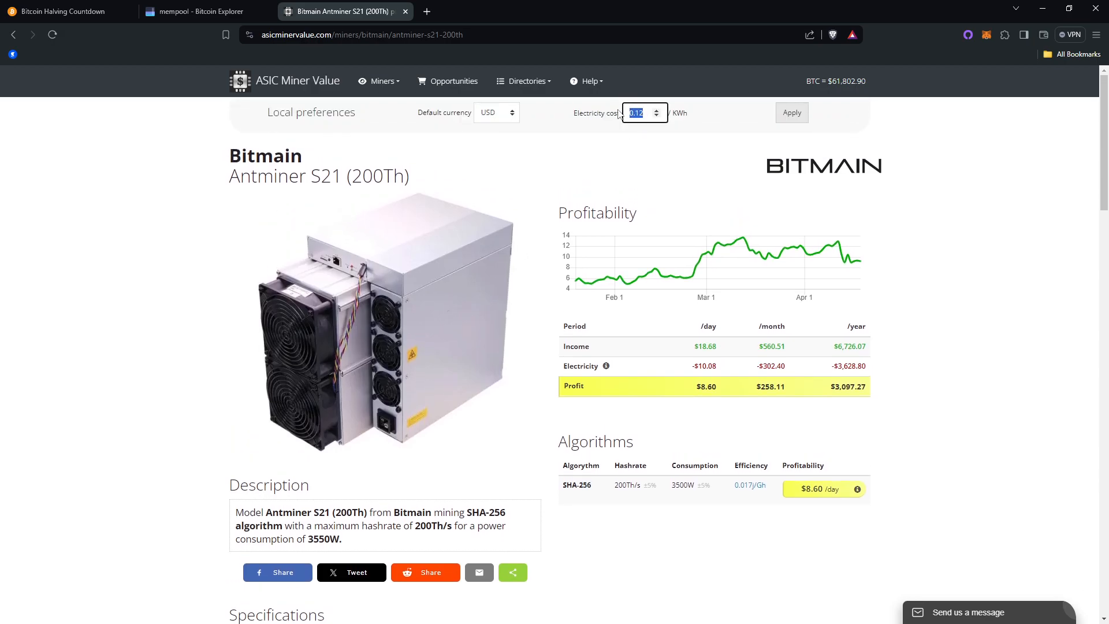
pyautogui.moveTo(584, 485)
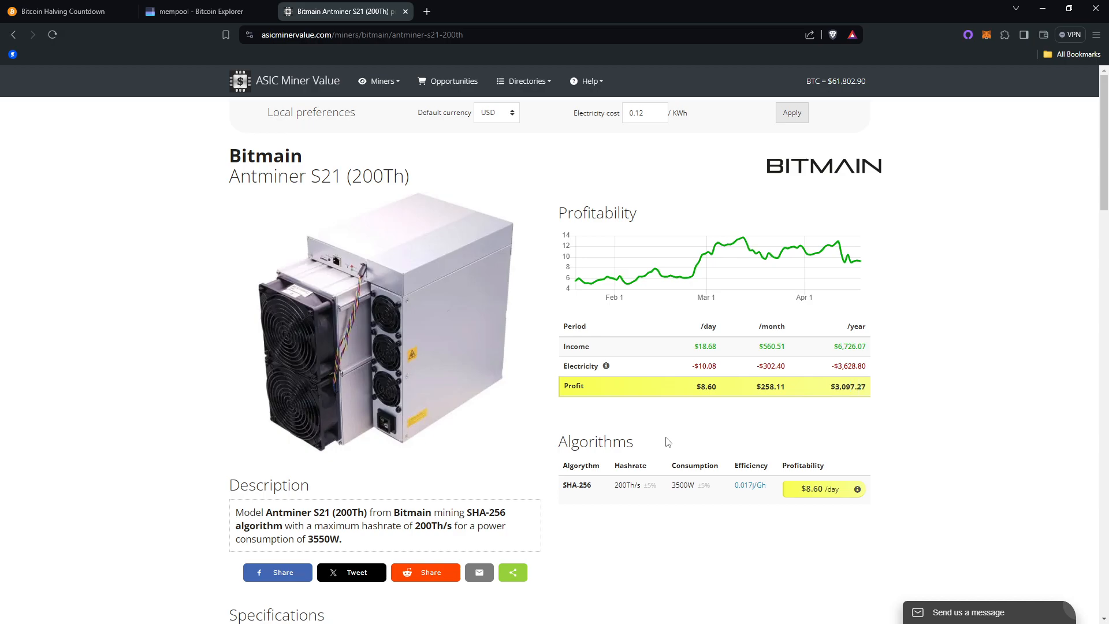
pyautogui.moveTo(637, 442)
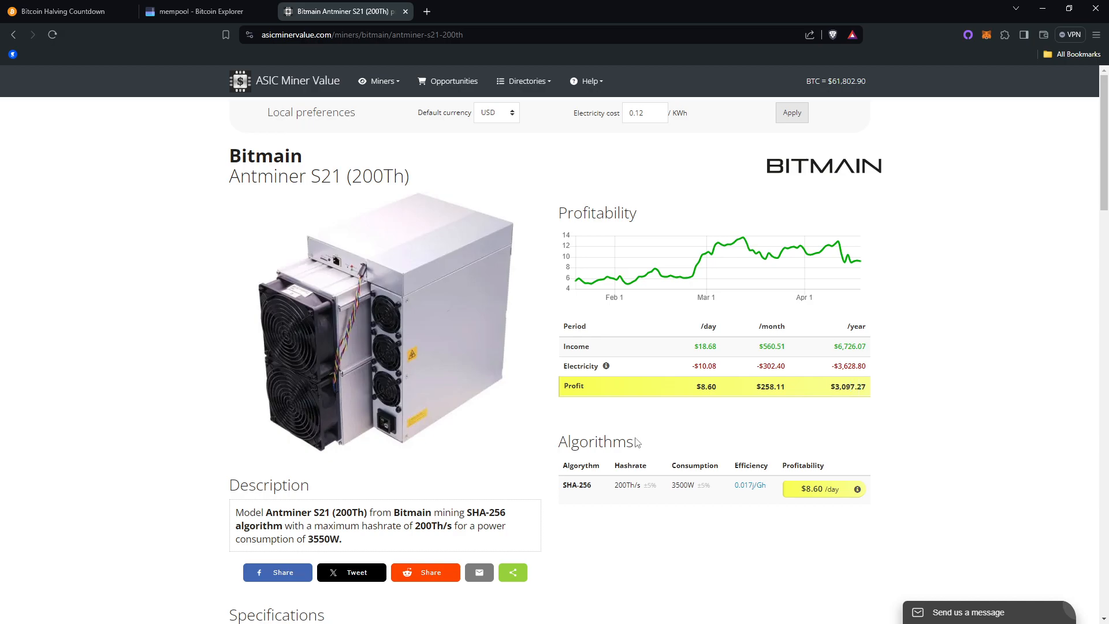
pyautogui.moveTo(703, 415)
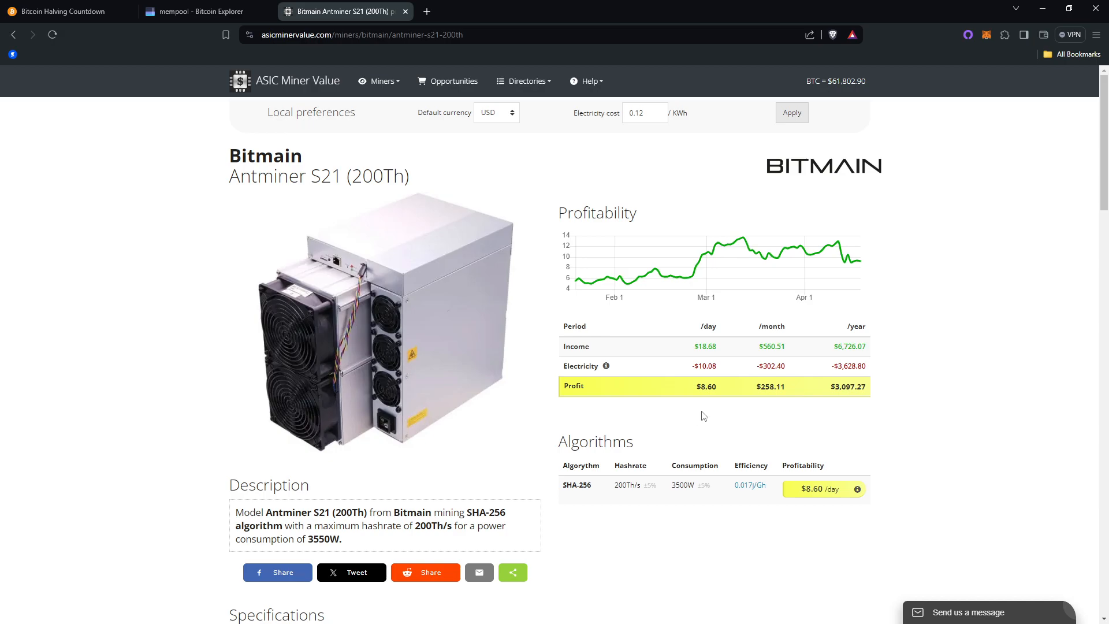
pyautogui.moveTo(420, 280)
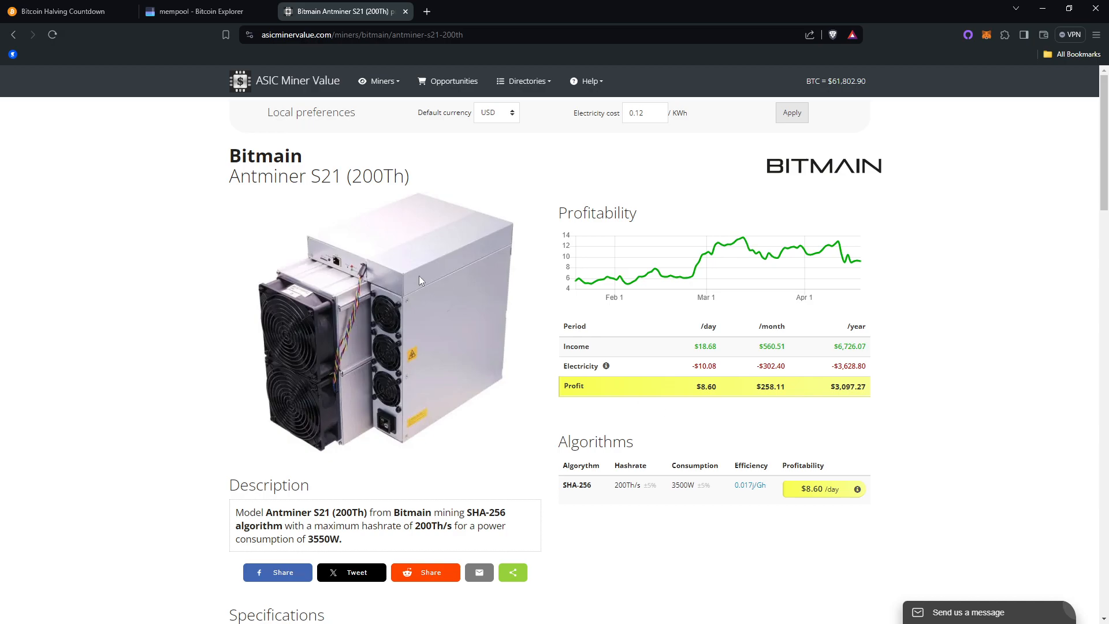
pyautogui.moveTo(488, 282)
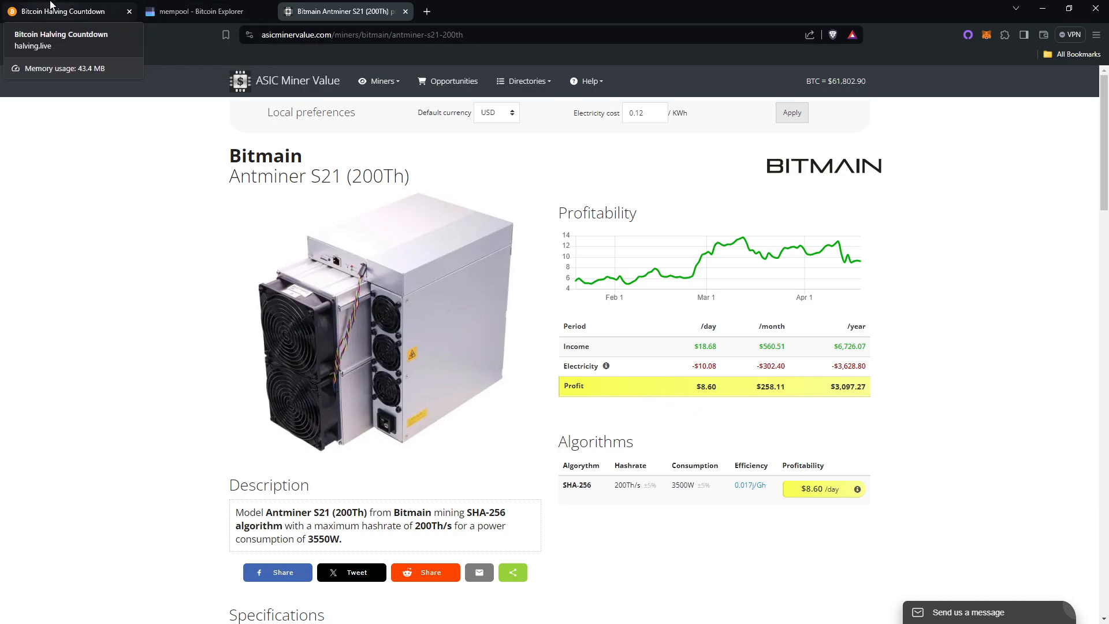
# Cycle through the mempool, halving countdown and Antminer S21 tabs, ending on halving.live
pyautogui.click(205, 11)
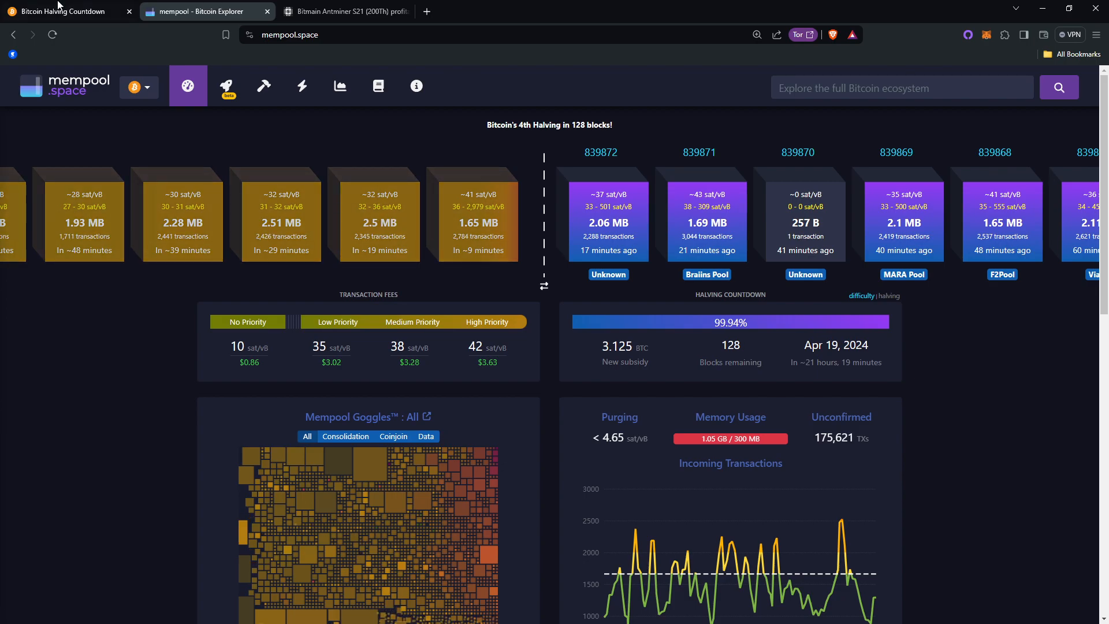
pyautogui.click(64, 12)
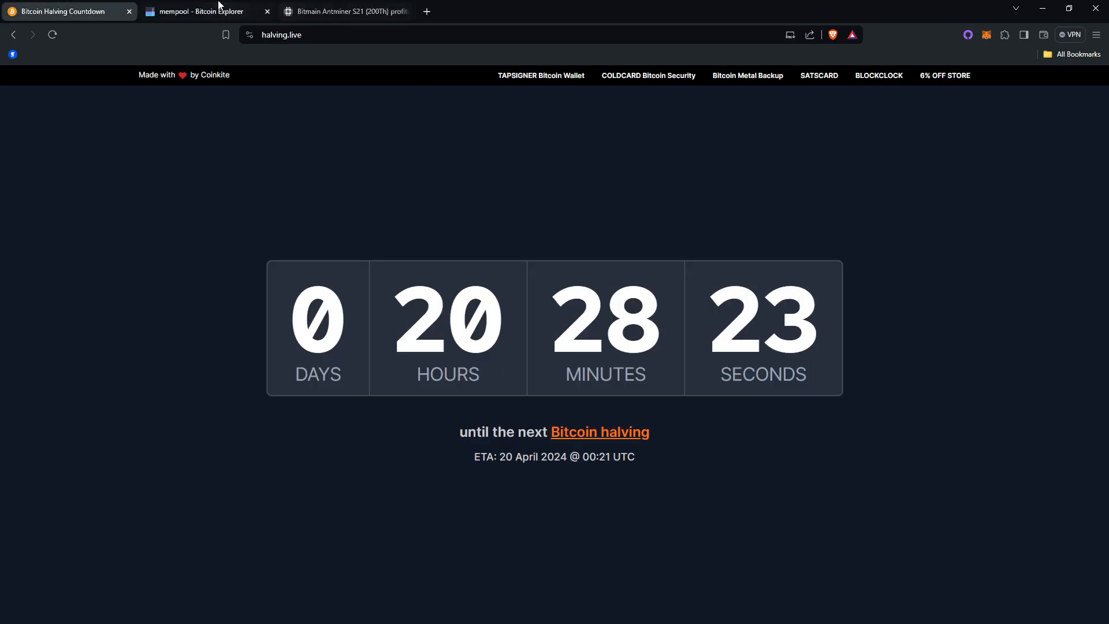
pyautogui.click(344, 11)
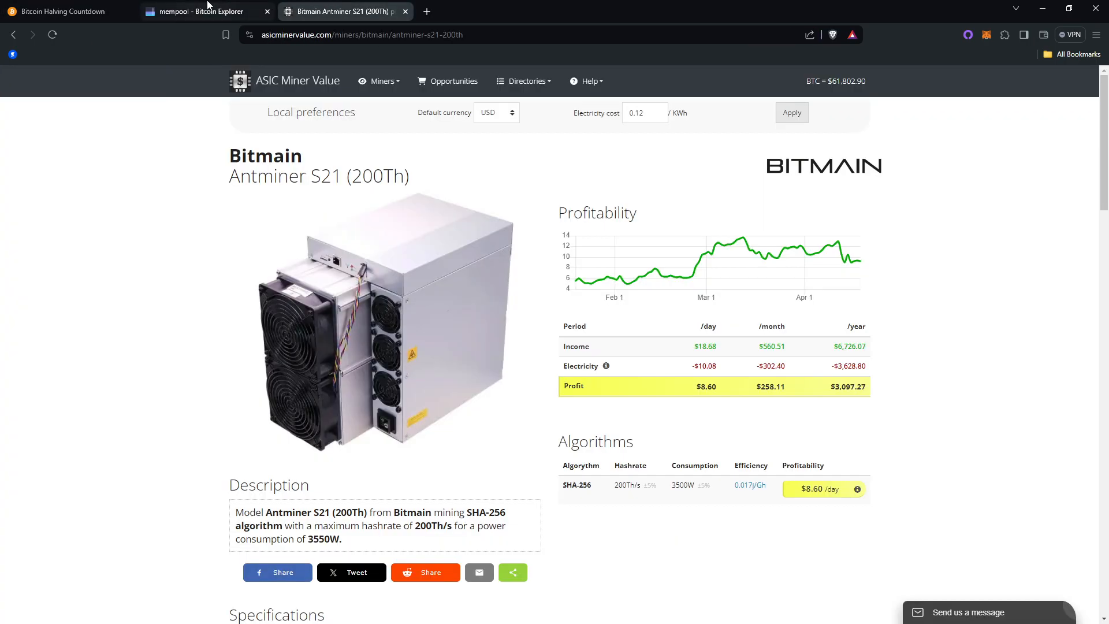
pyautogui.click(205, 12)
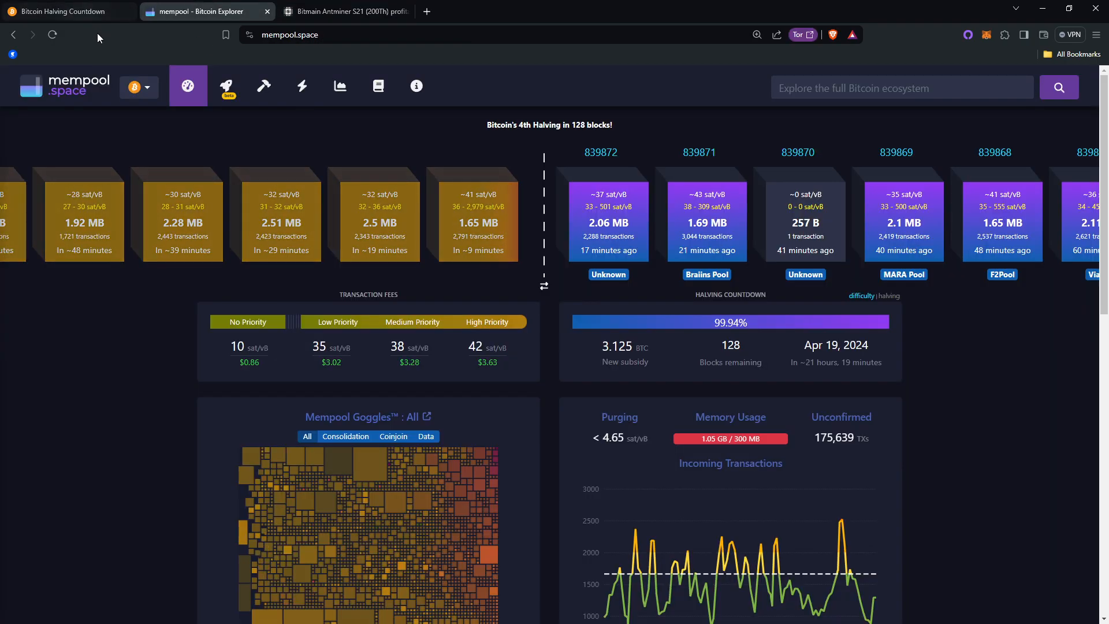
pyautogui.click(63, 11)
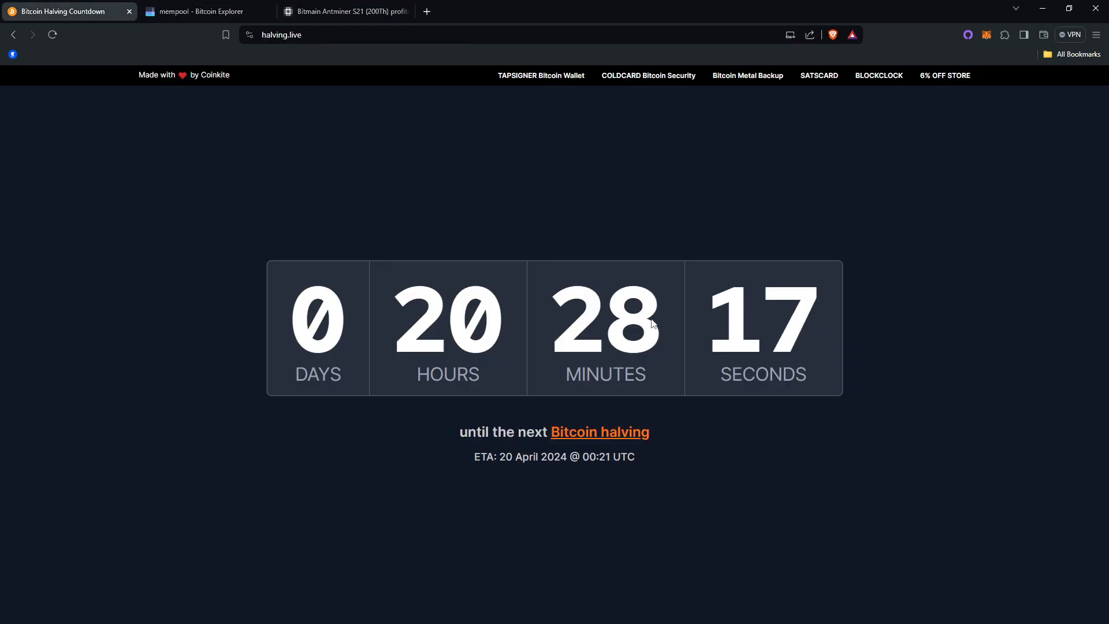